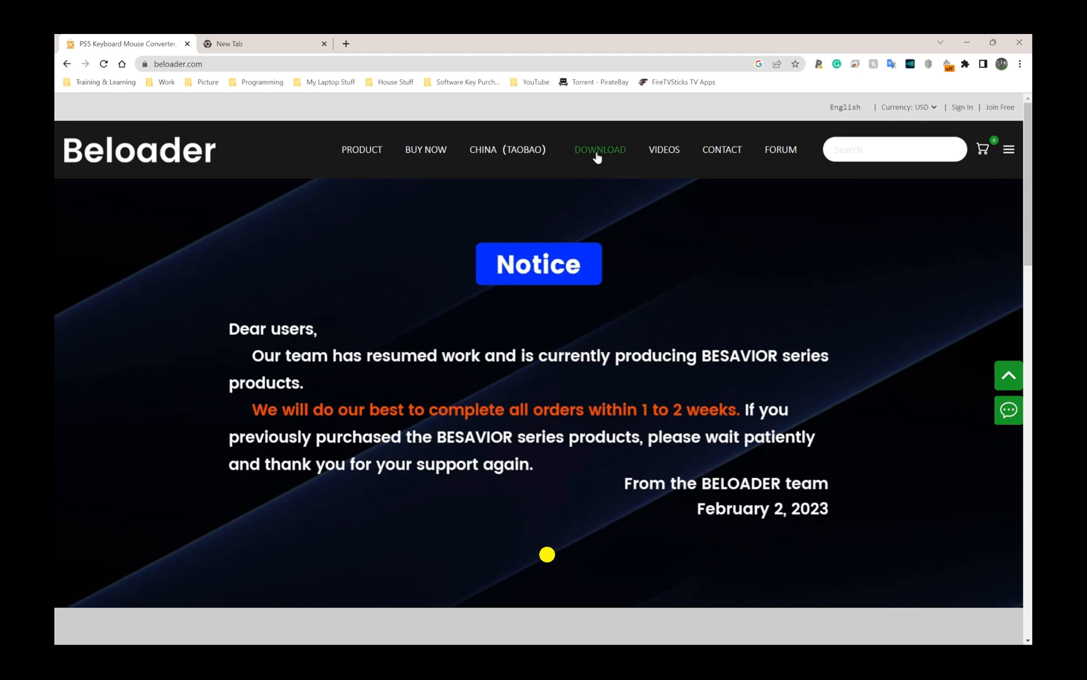
Start downloading the Beloader Pro software and manual zip from the forum thread
{"action": "left_click", "coordinate": [600, 149]}
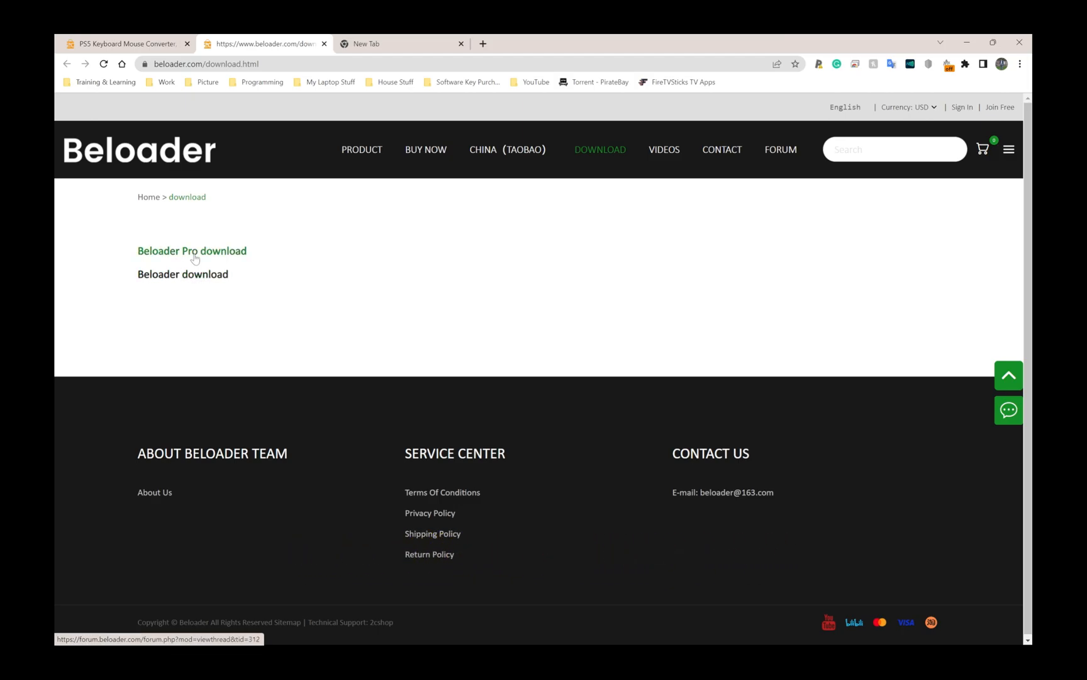
{"action": "mouse_move", "coordinate": [191, 261]}
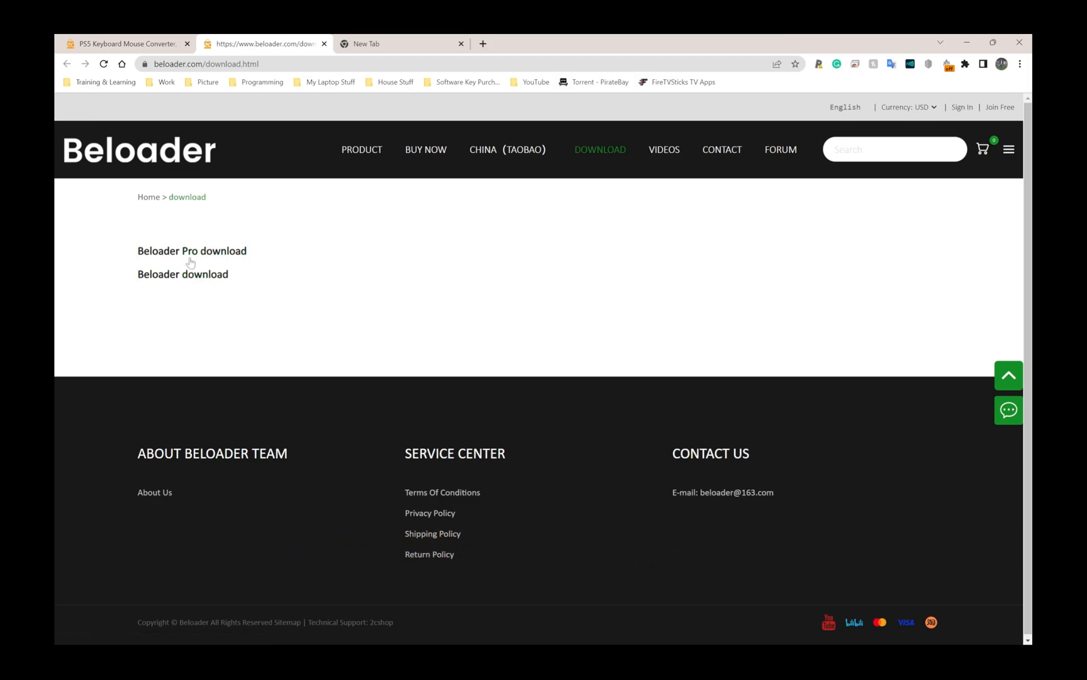
{"action": "left_click", "coordinate": [191, 250]}
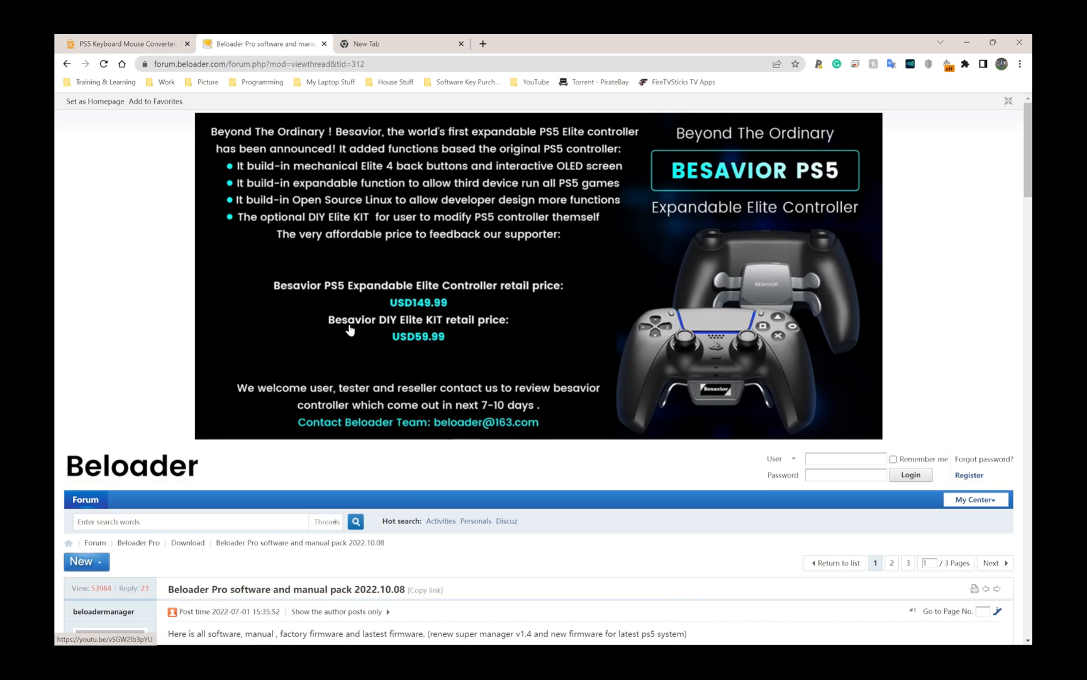
{"action": "scroll", "scroll_direction": "down", "scroll_amount": 3}
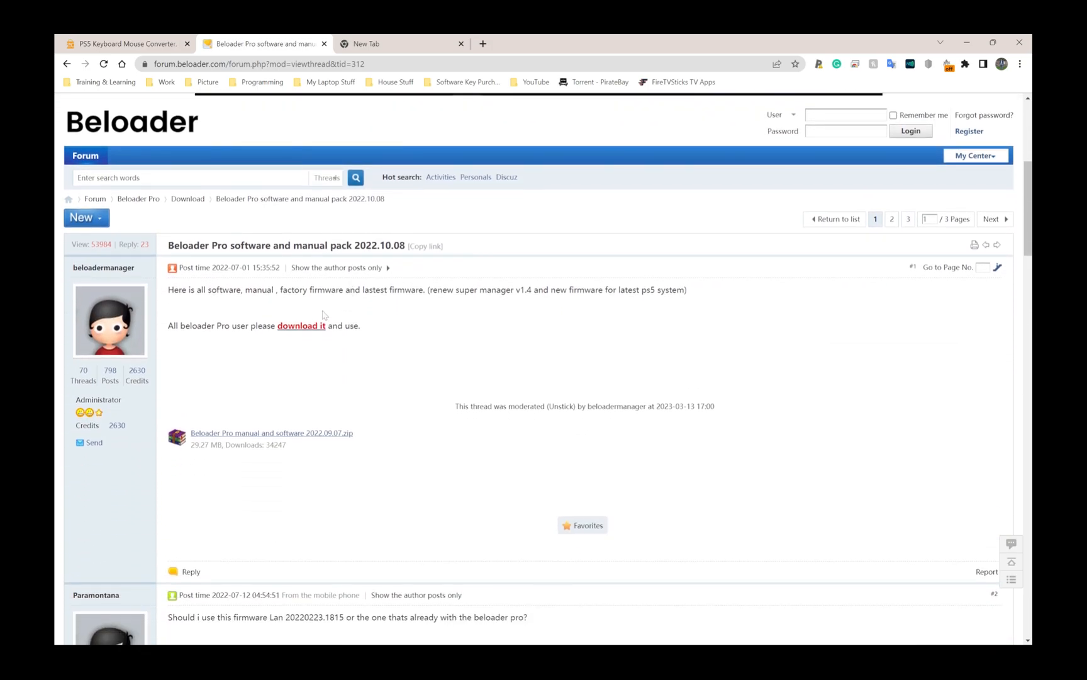
{"action": "left_click_drag", "start_coordinate": [277, 325], "coordinate": [360, 324]}
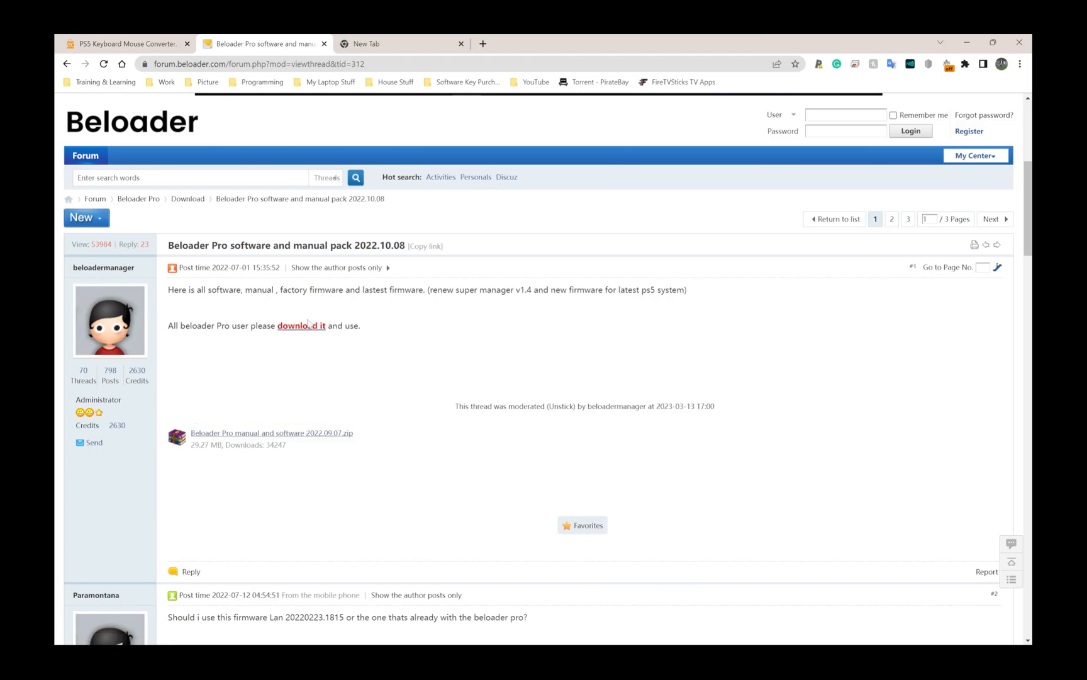
{"action": "mouse_move", "coordinate": [301, 325]}
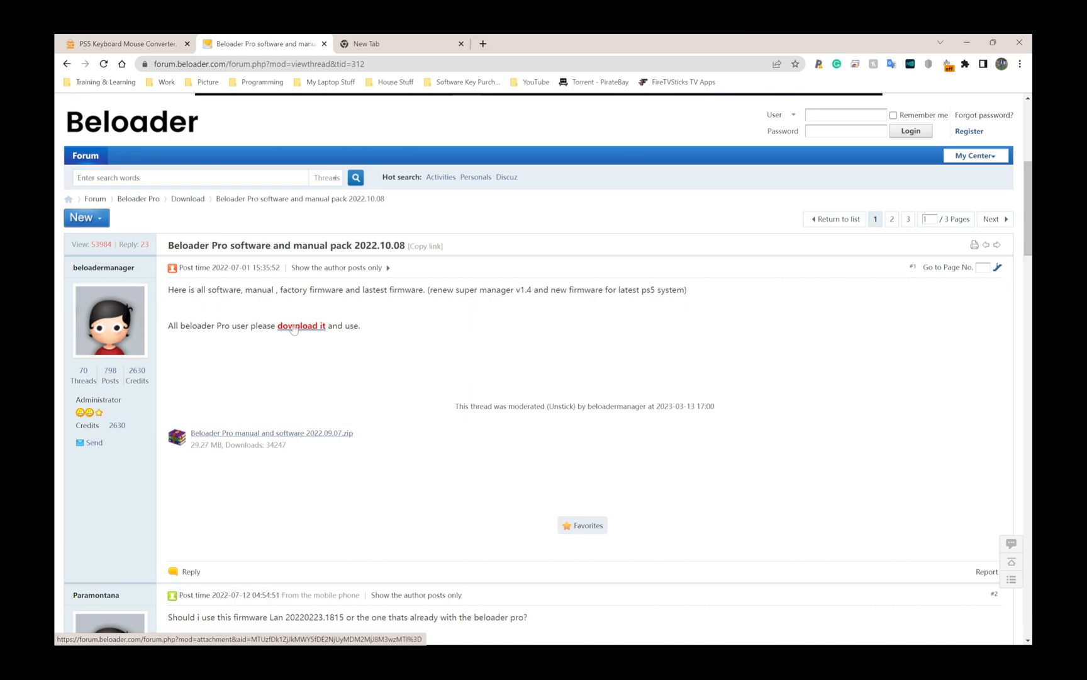
{"action": "left_click", "coordinate": [301, 324]}
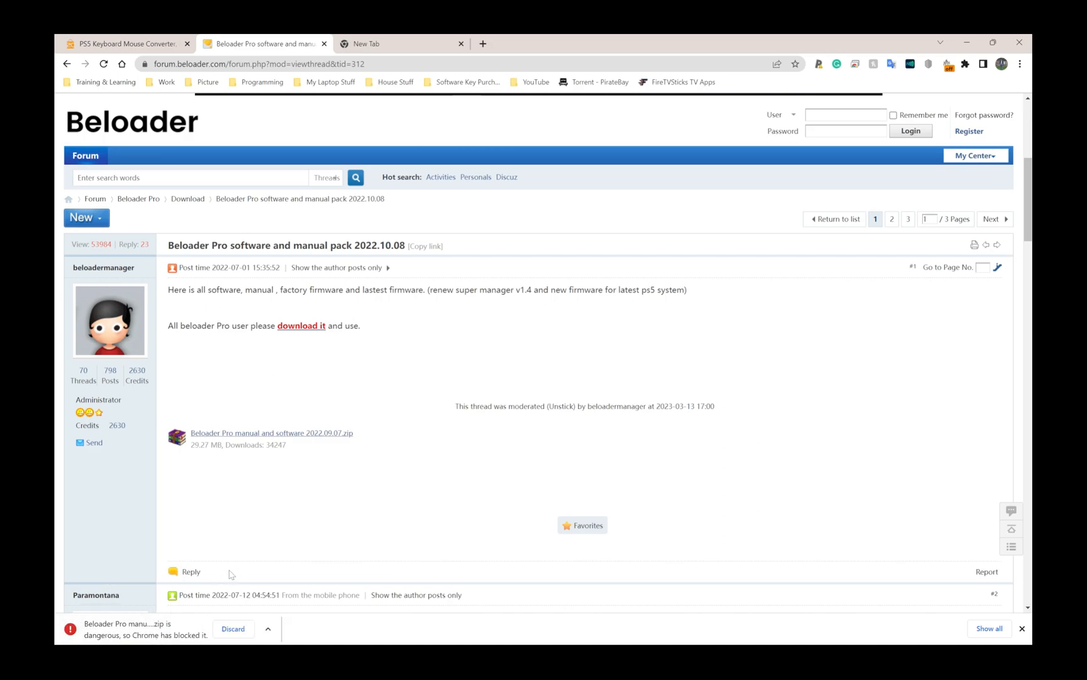
{"action": "mouse_move", "coordinate": [275, 520]}
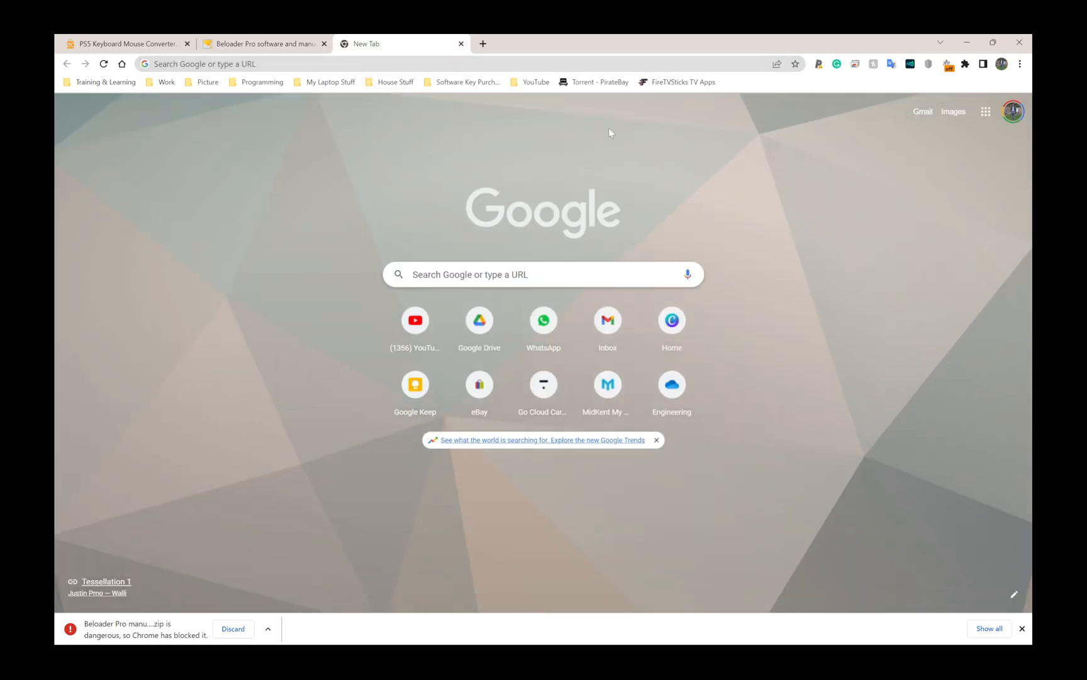
{"action": "mouse_move", "coordinate": [1021, 64]}
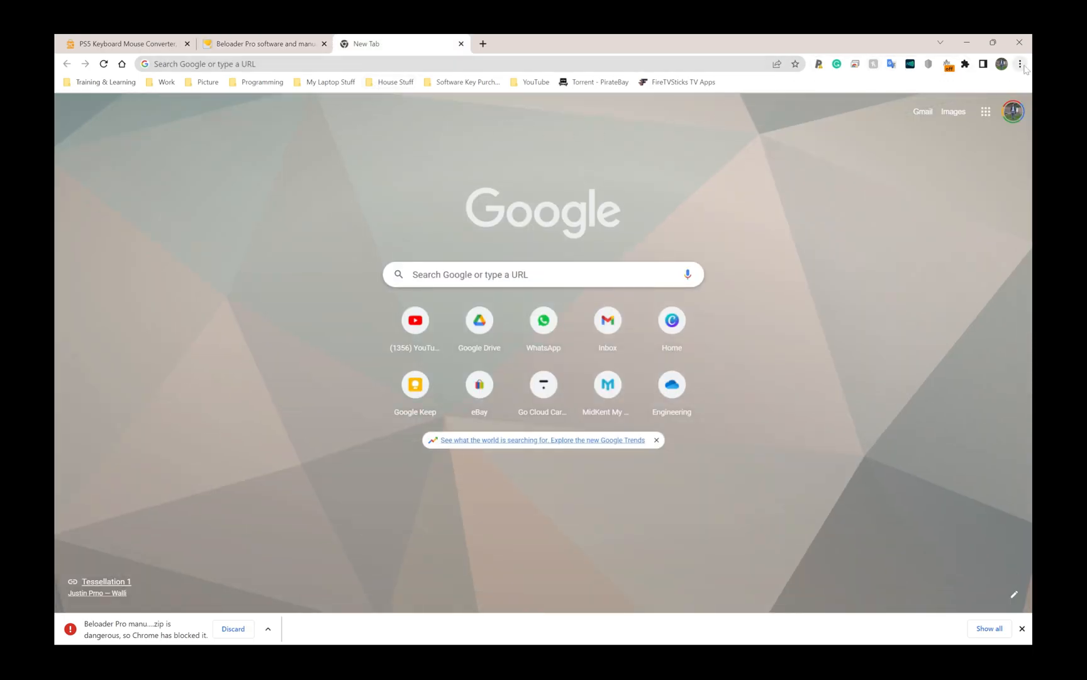
{"action": "mouse_move", "coordinate": [1021, 63]}
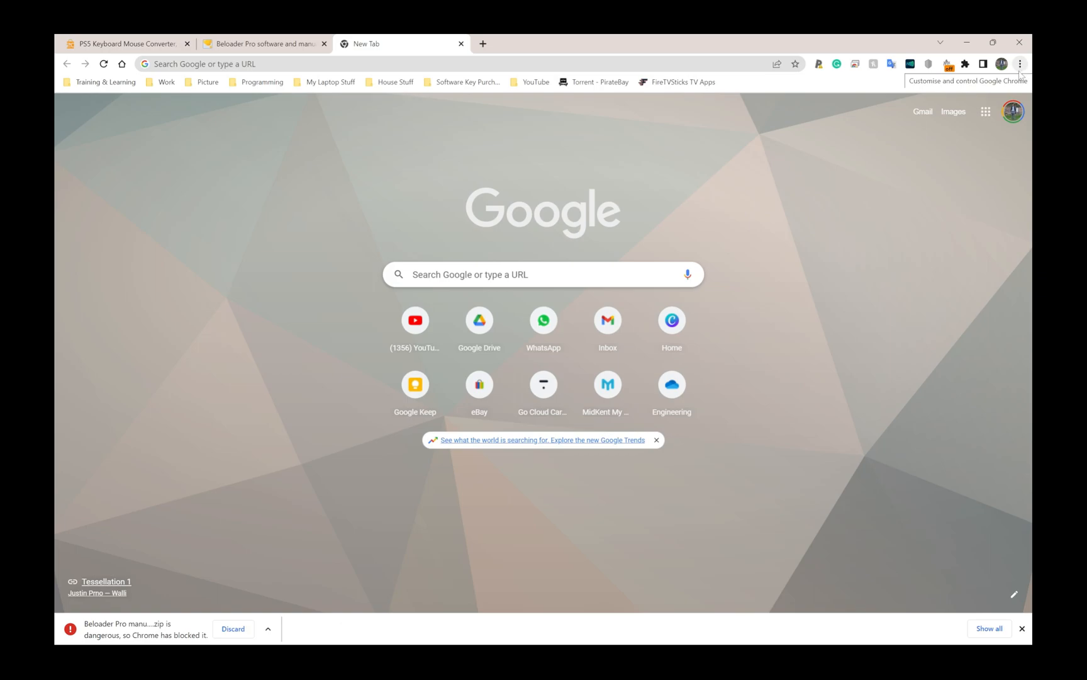
Reach Chrome's Settings page from the three-dot menu
{"action": "left_click", "coordinate": [1021, 65]}
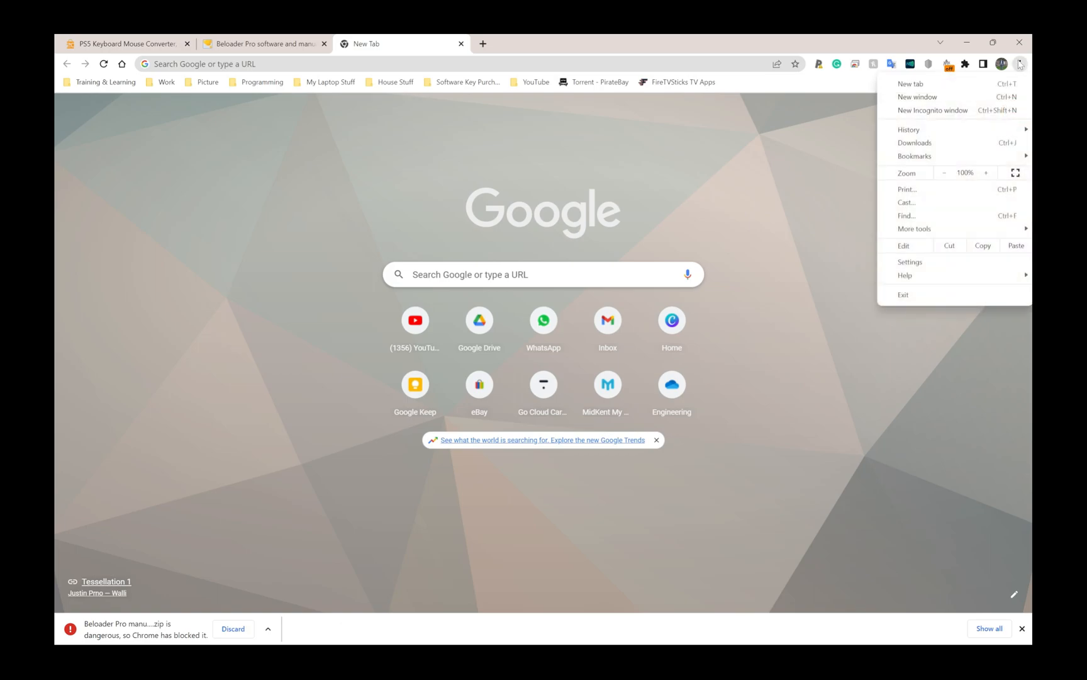
{"action": "left_click", "coordinate": [910, 262]}
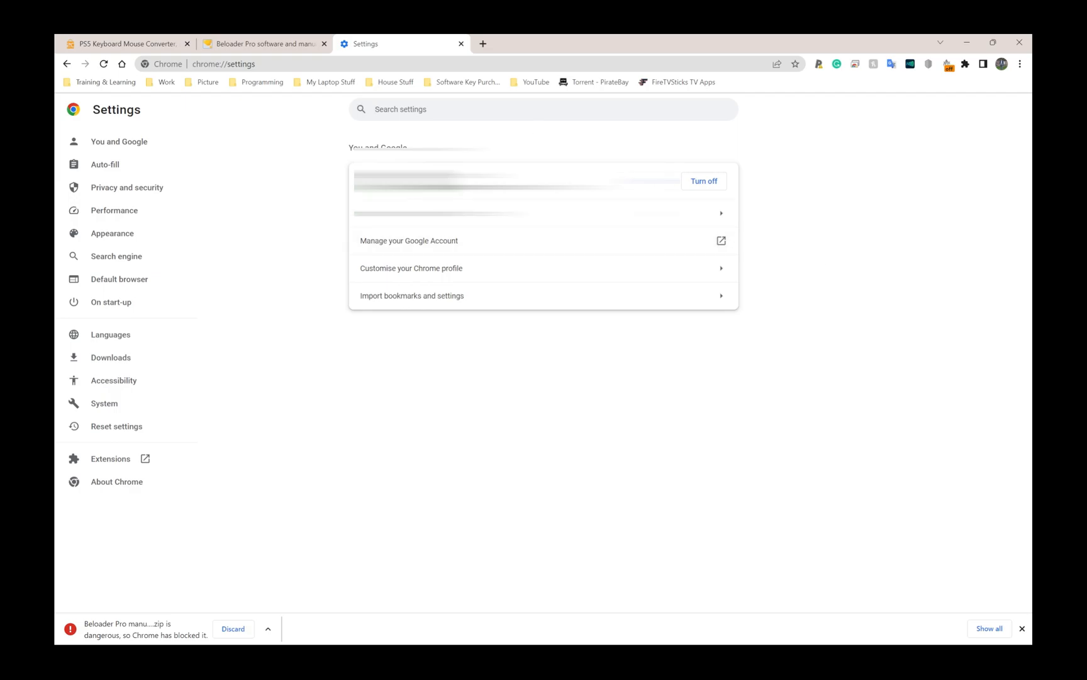
Turn Safe Browsing off with No protection, then return to the Beloader forum tab
{"action": "type", "text": "security"}
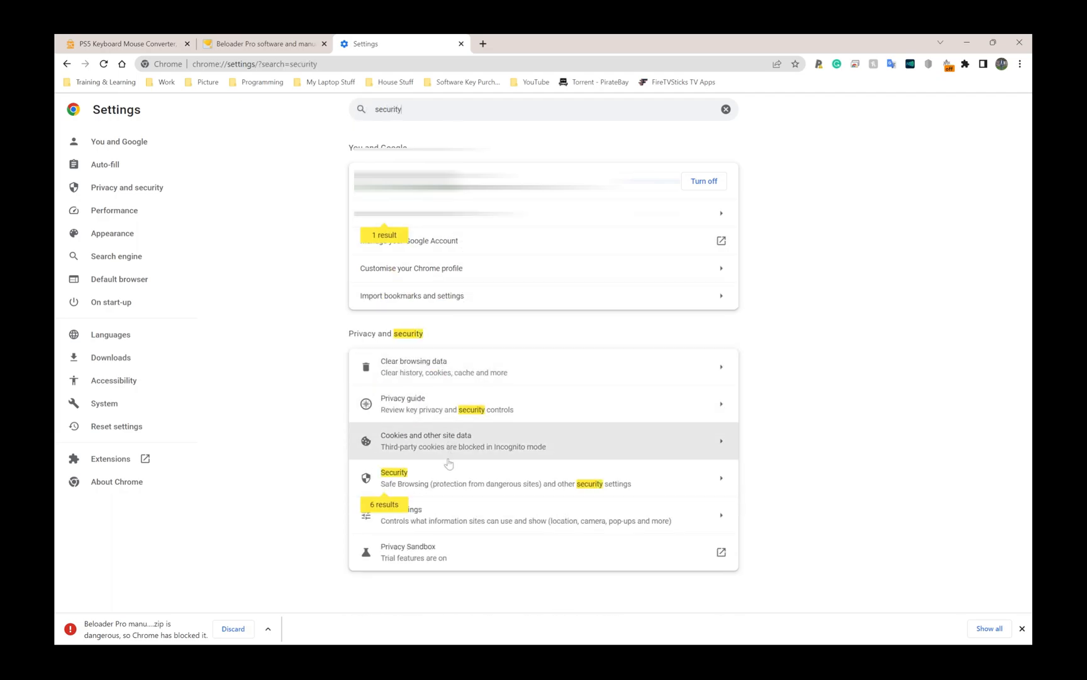
{"action": "mouse_move", "coordinate": [455, 497]}
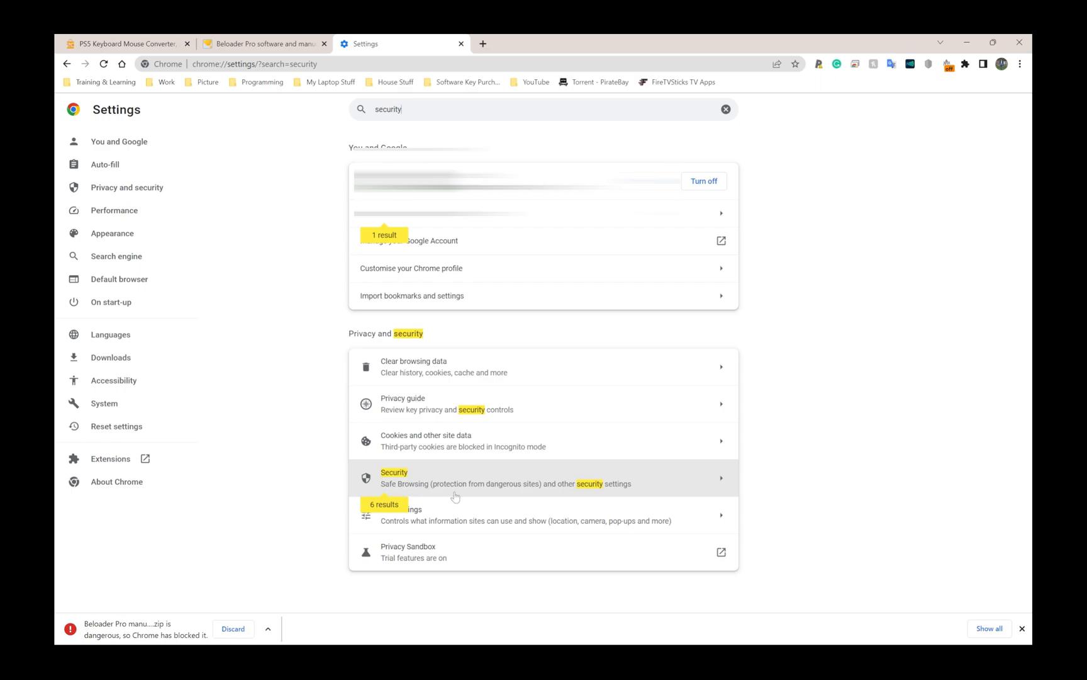
{"action": "mouse_move", "coordinate": [517, 491]}
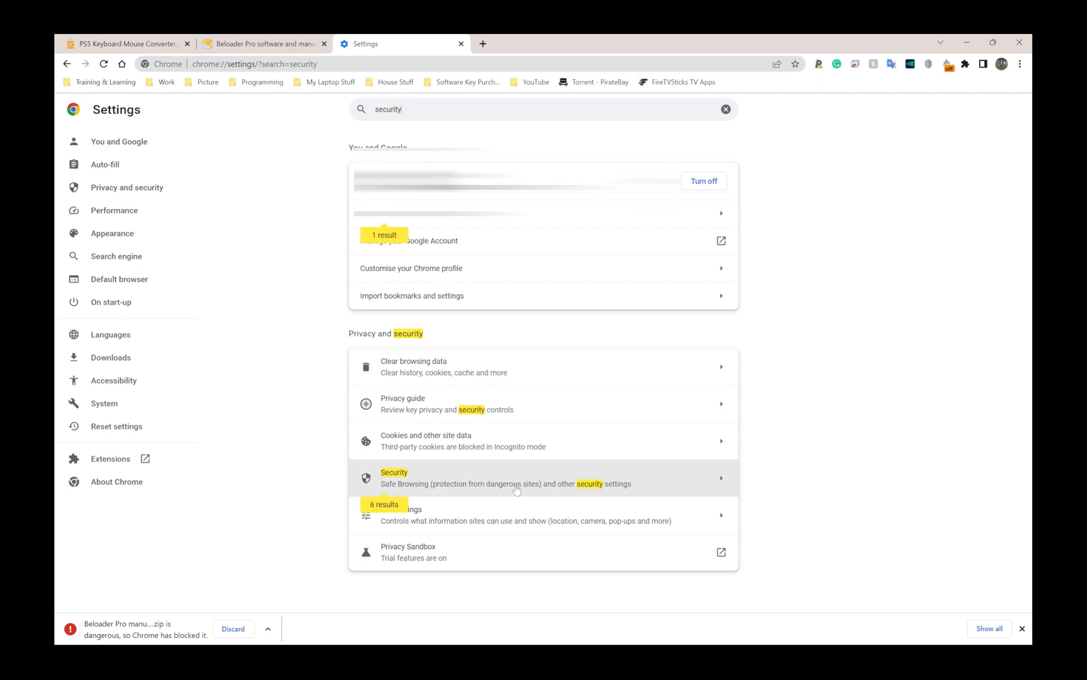
{"action": "left_click", "coordinate": [395, 477]}
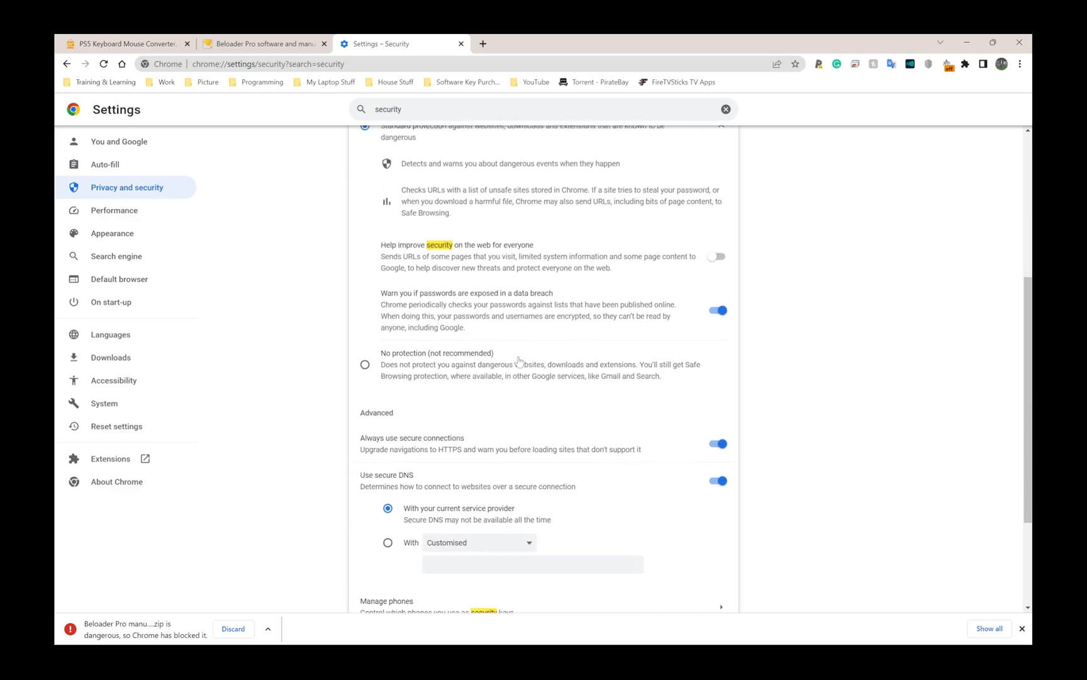
{"action": "scroll", "scroll_direction": "down", "scroll_amount": 3}
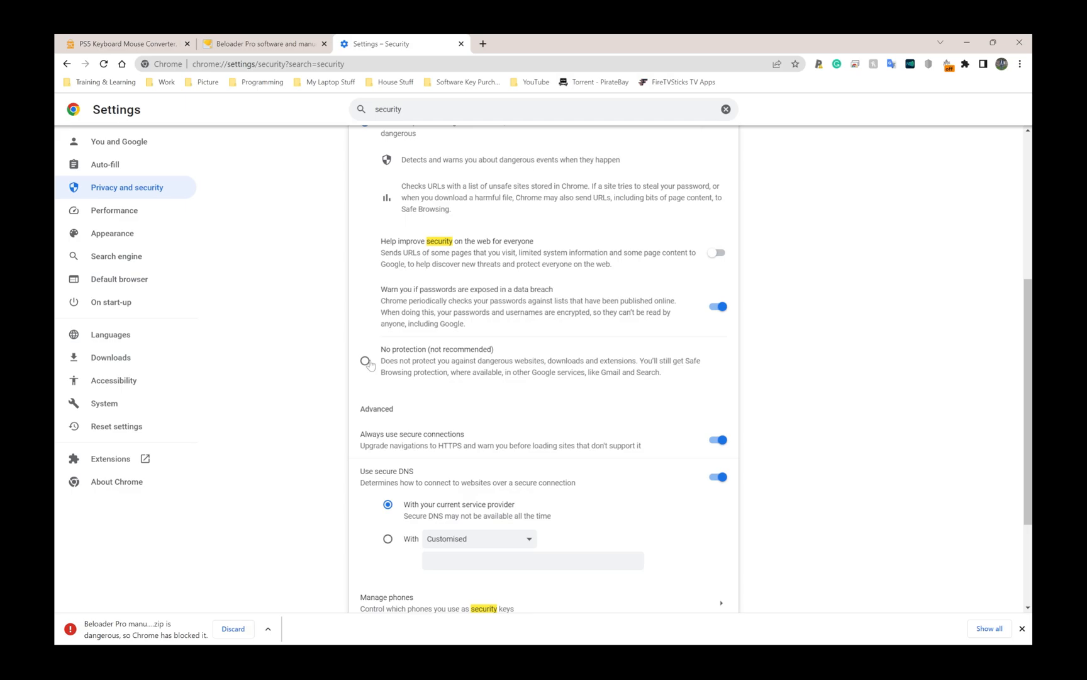
{"action": "left_click", "coordinate": [368, 361]}
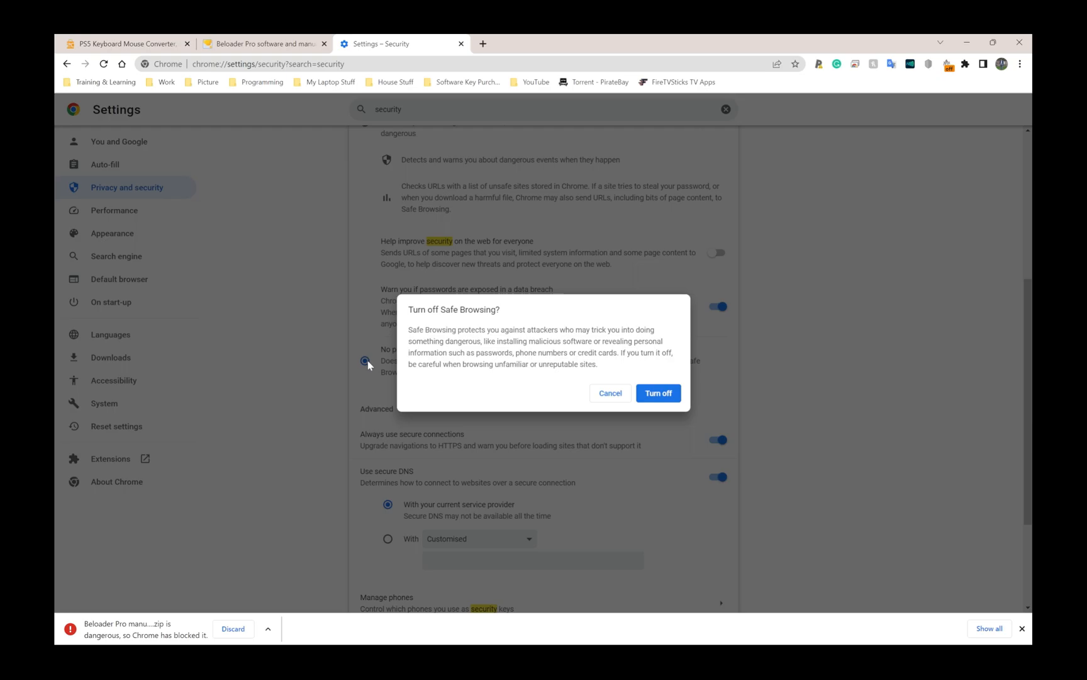
{"action": "left_click", "coordinate": [657, 393]}
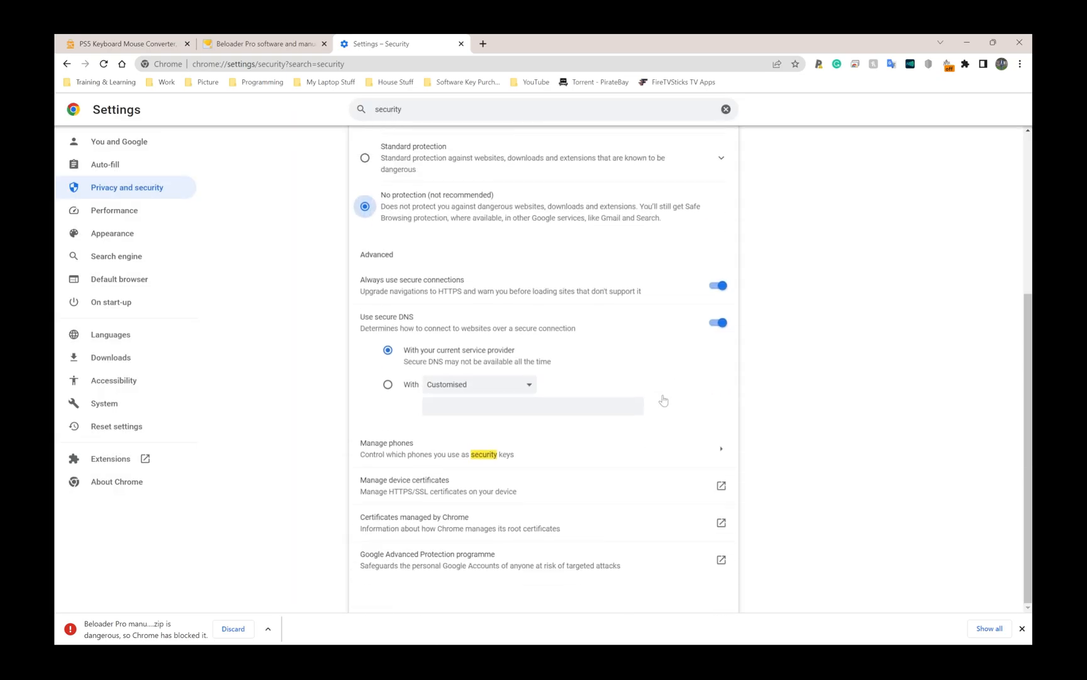
{"action": "left_click", "coordinate": [268, 628]}
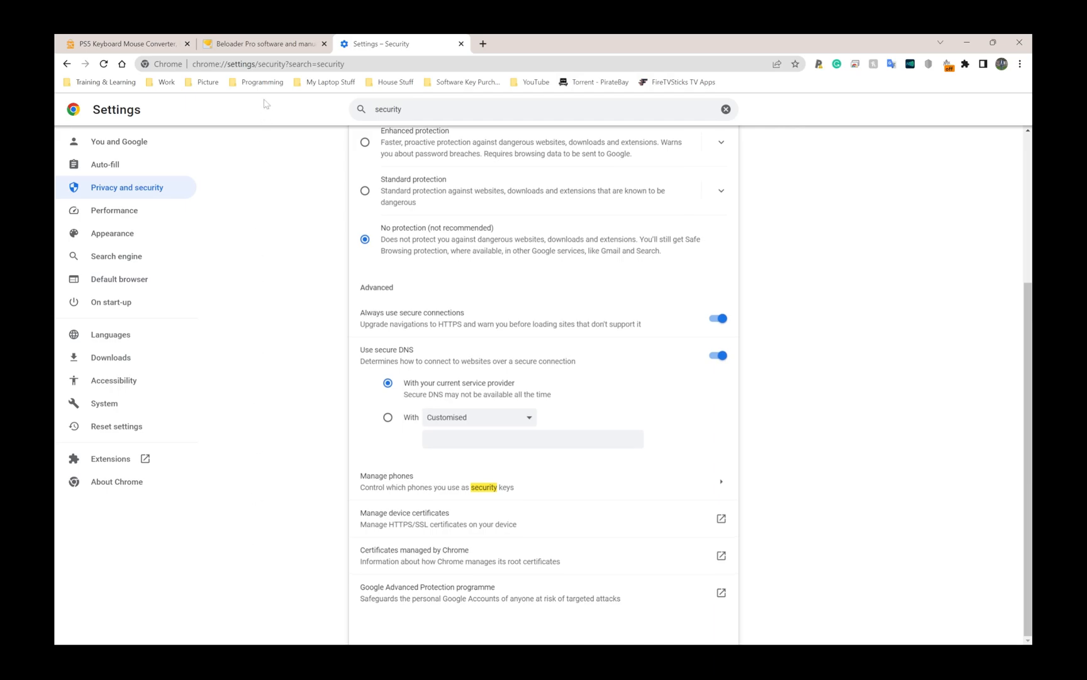
{"action": "left_click", "coordinate": [263, 44]}
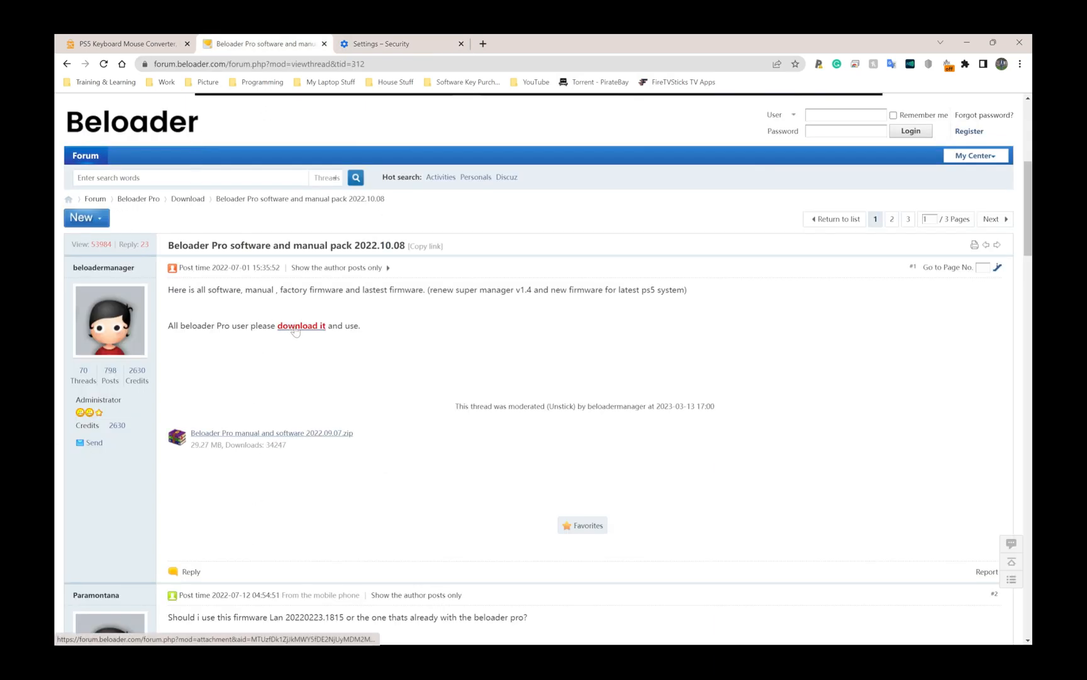
Re-download the Beloader Pro zip and restore Standard Safe Browsing protection
{"action": "left_click", "coordinate": [301, 325]}
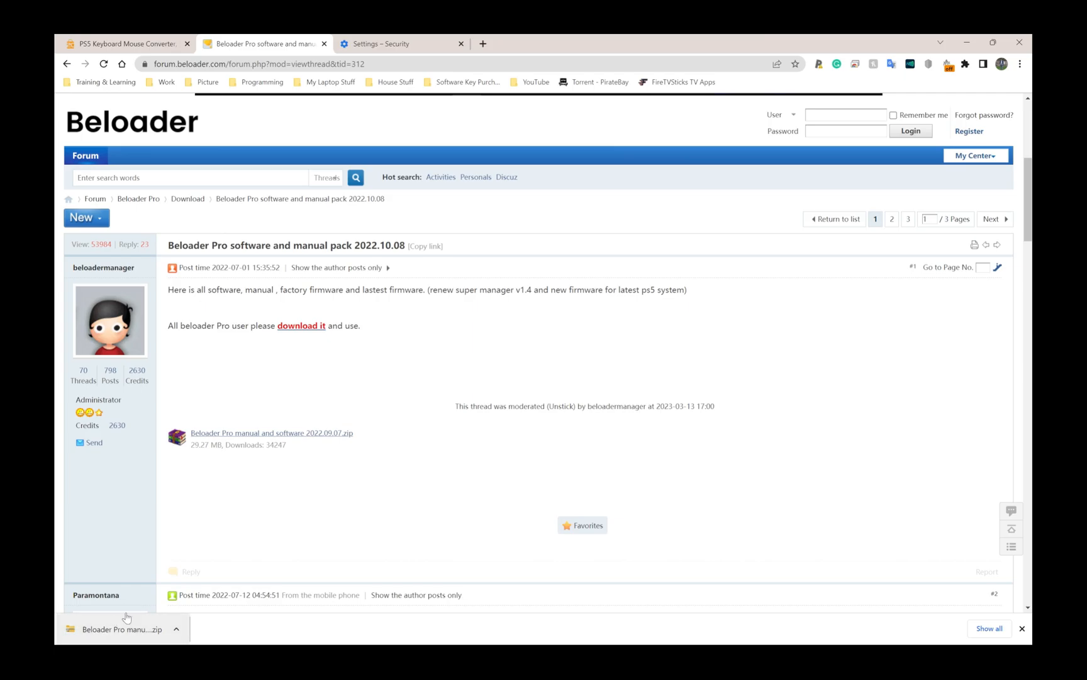
{"action": "left_click", "coordinate": [381, 44]}
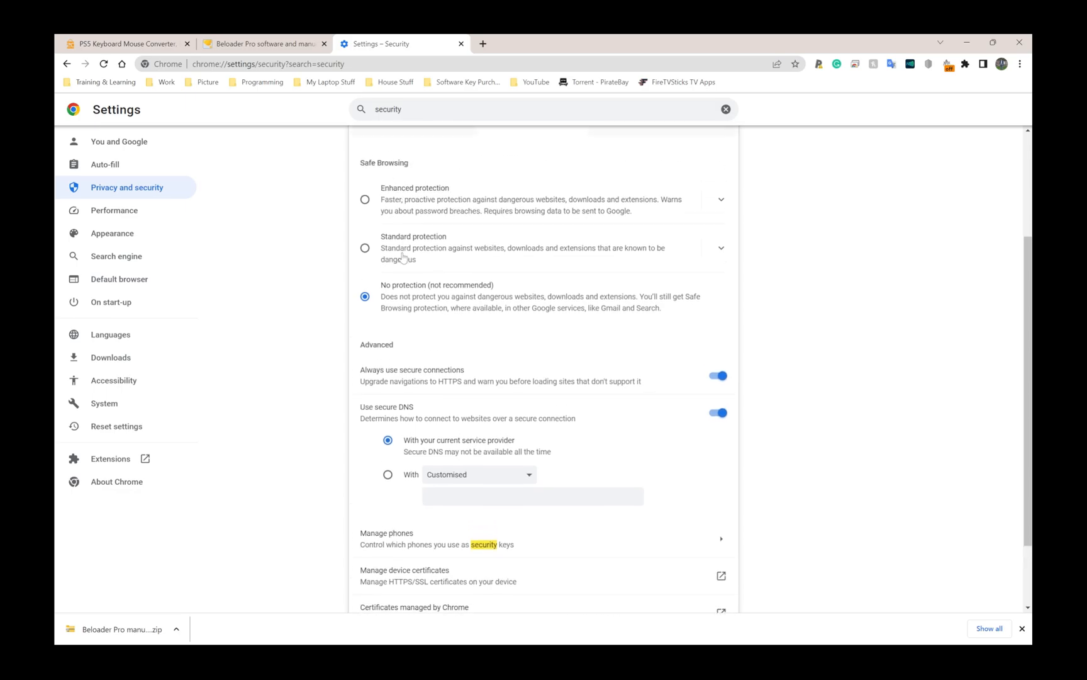
{"action": "left_click", "coordinate": [365, 248]}
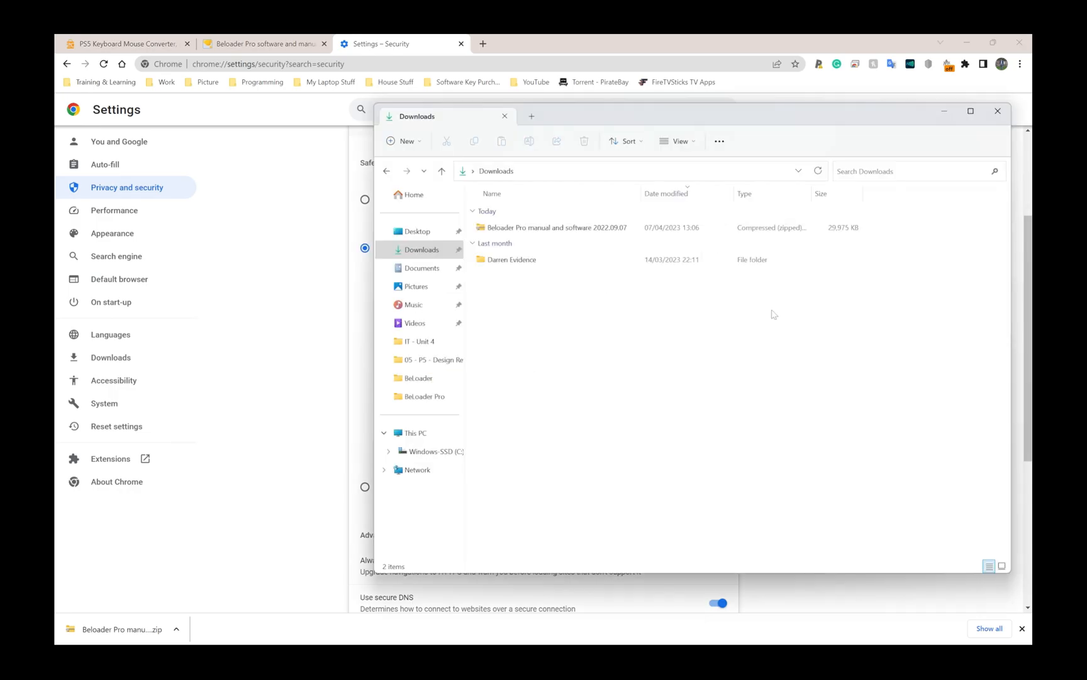
Extract the Beloader Pro zip to the suggested folder in Downloads via Extract All
{"action": "left_click", "coordinate": [555, 227]}
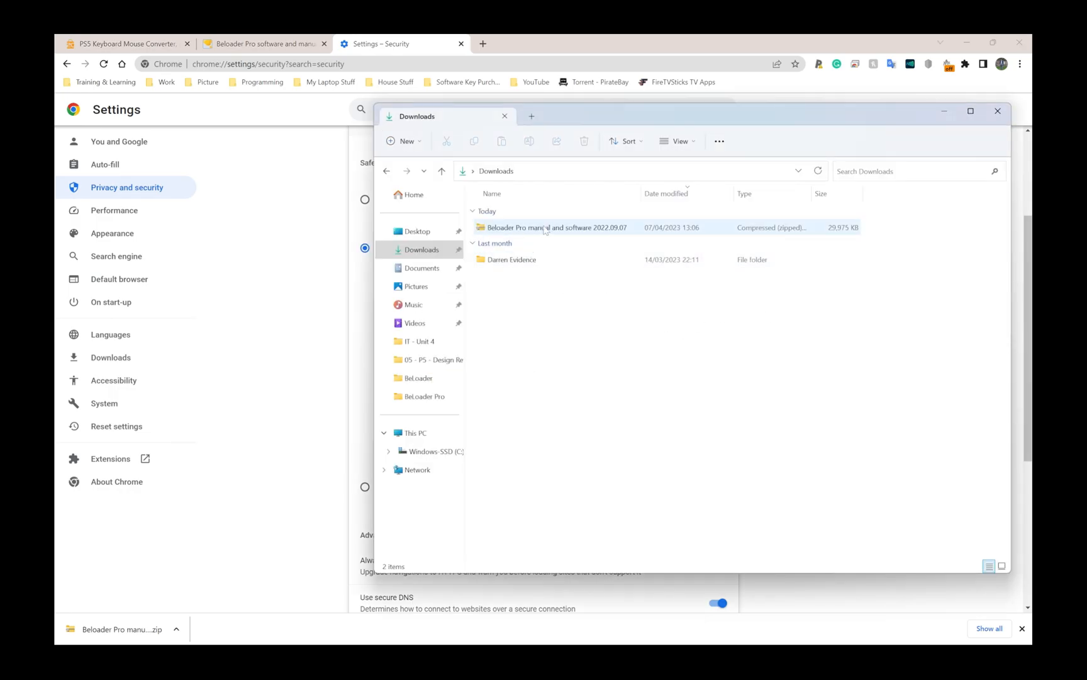
{"action": "left_click", "coordinate": [555, 228]}
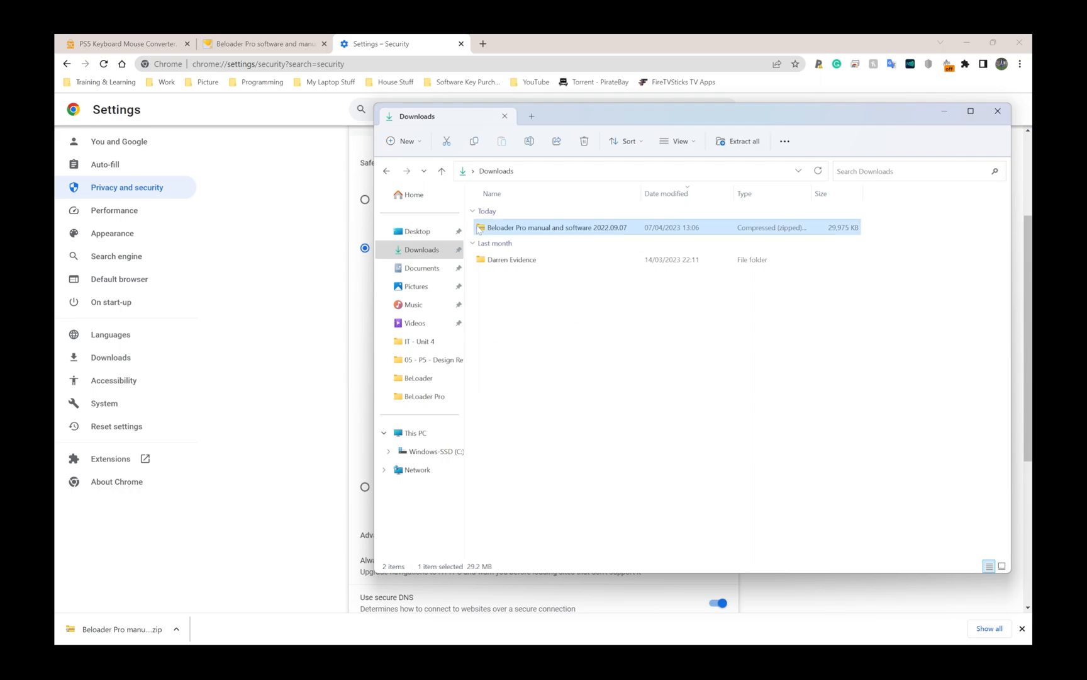
{"action": "right_click", "coordinate": [555, 227]}
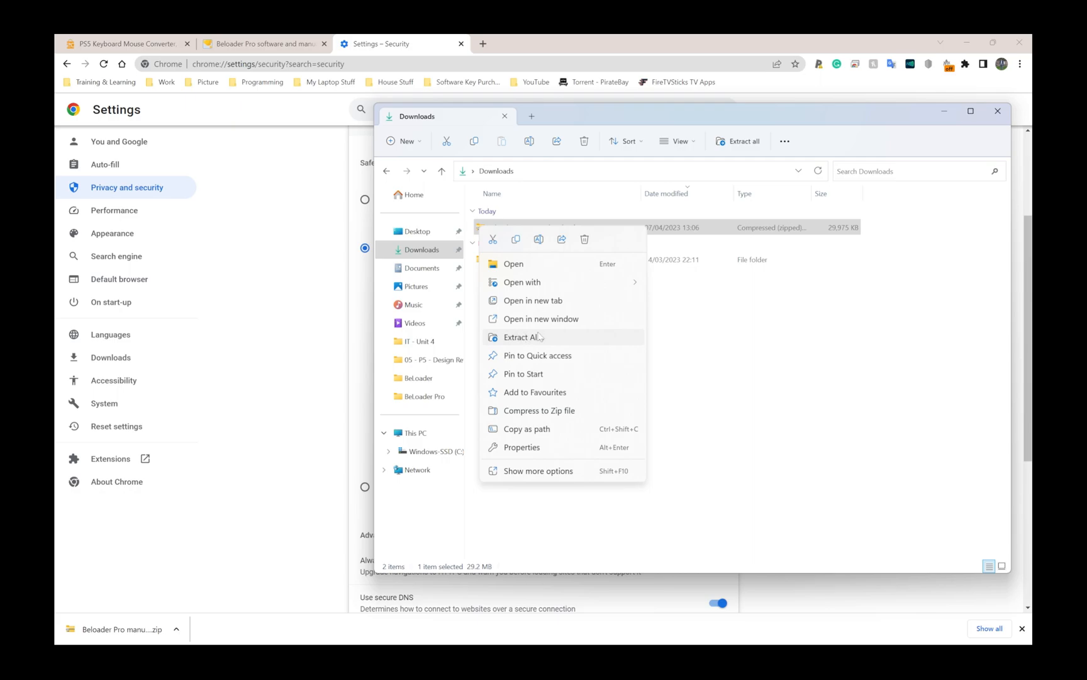
{"action": "mouse_move", "coordinate": [539, 471]}
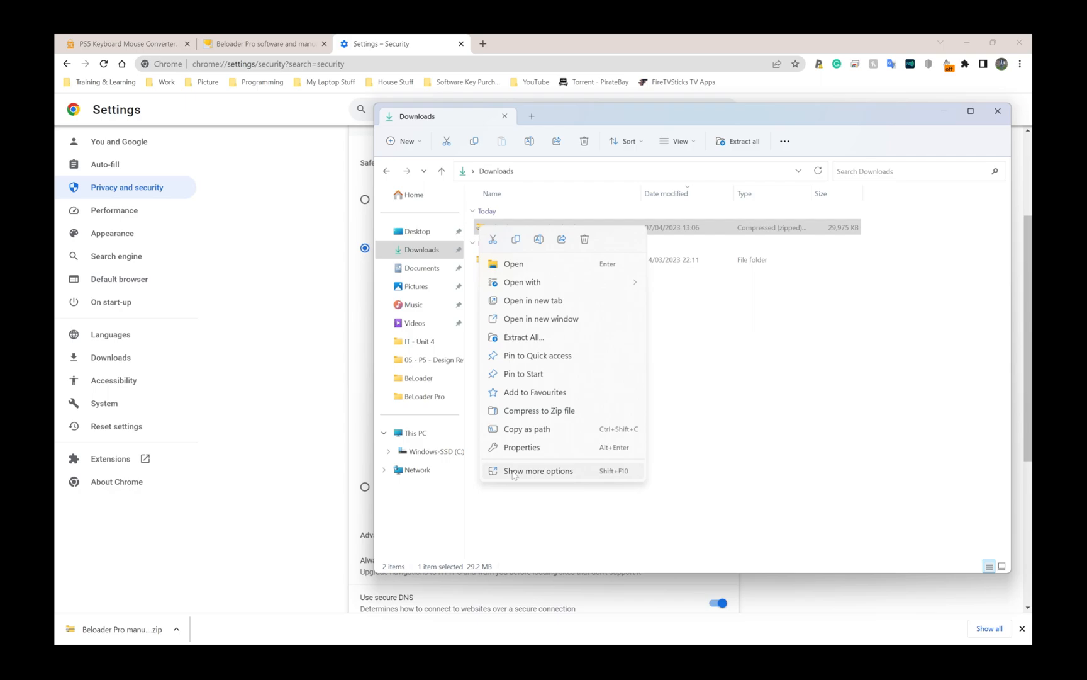
{"action": "left_click", "coordinate": [537, 471]}
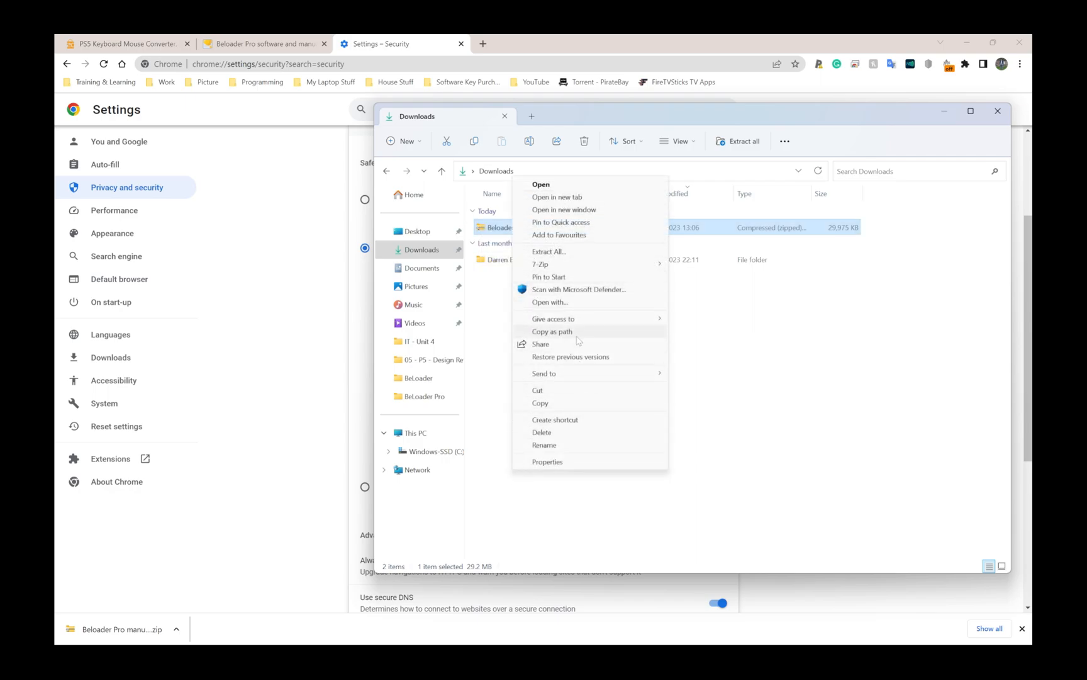
{"action": "mouse_move", "coordinate": [548, 252]}
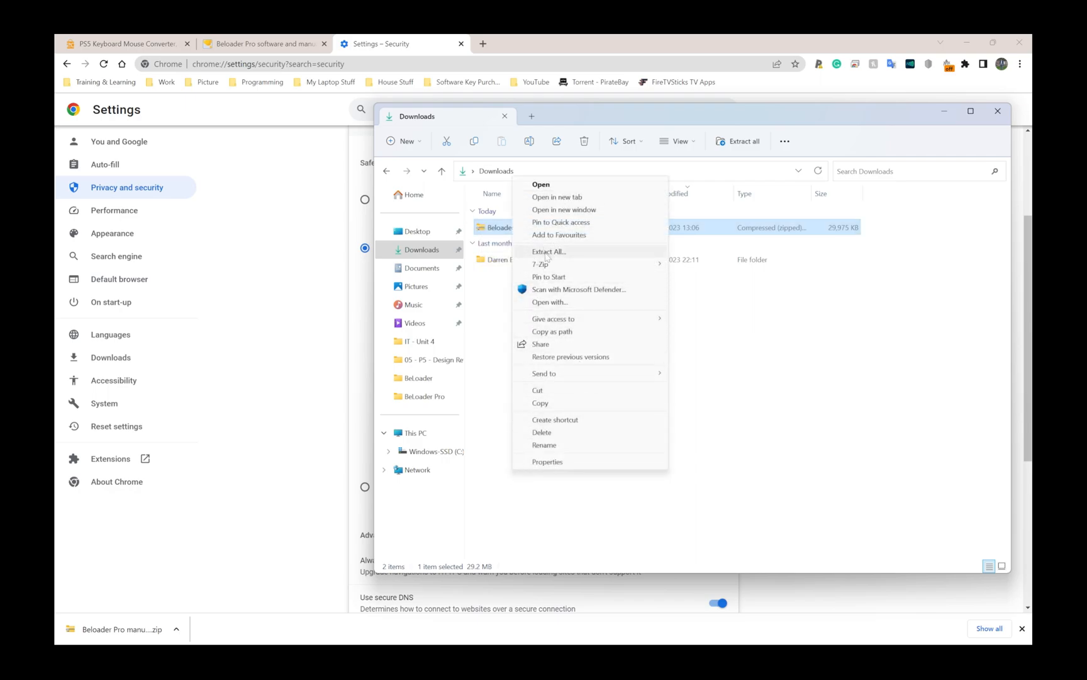
{"action": "left_click", "coordinate": [549, 252]}
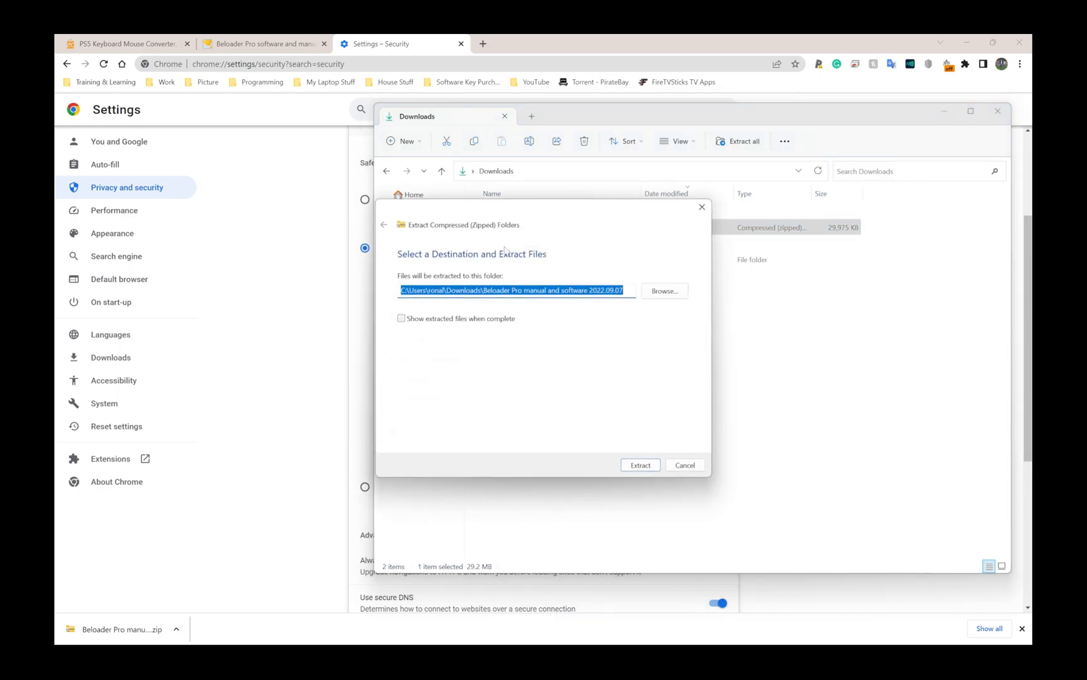
{"action": "left_click", "coordinate": [640, 465]}
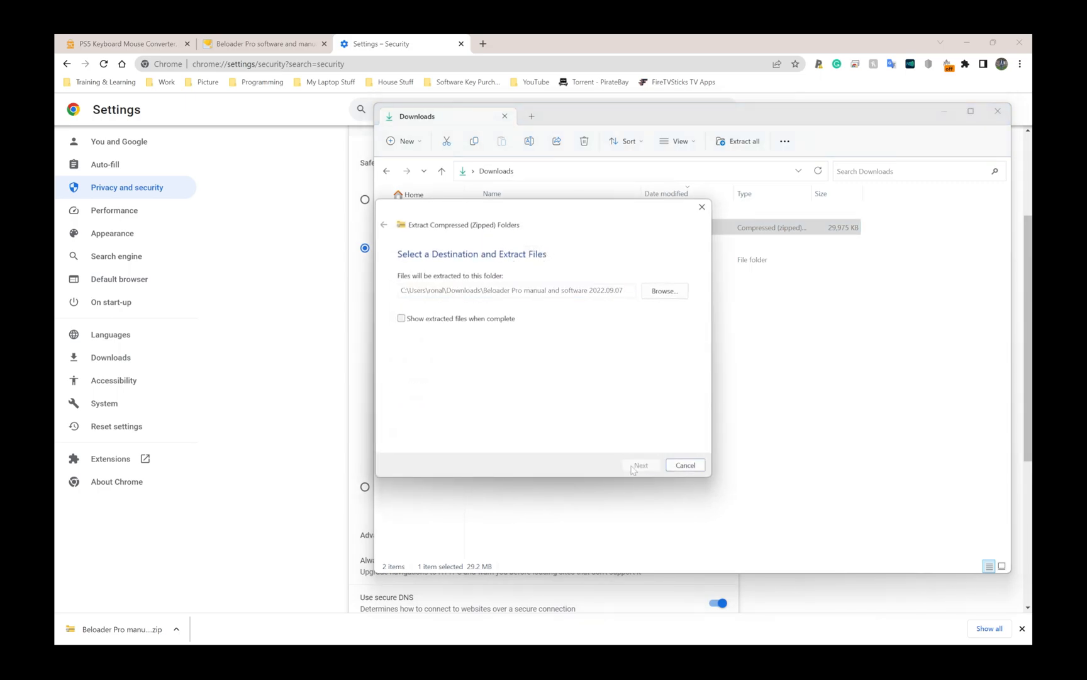
{"action": "left_click", "coordinate": [641, 464]}
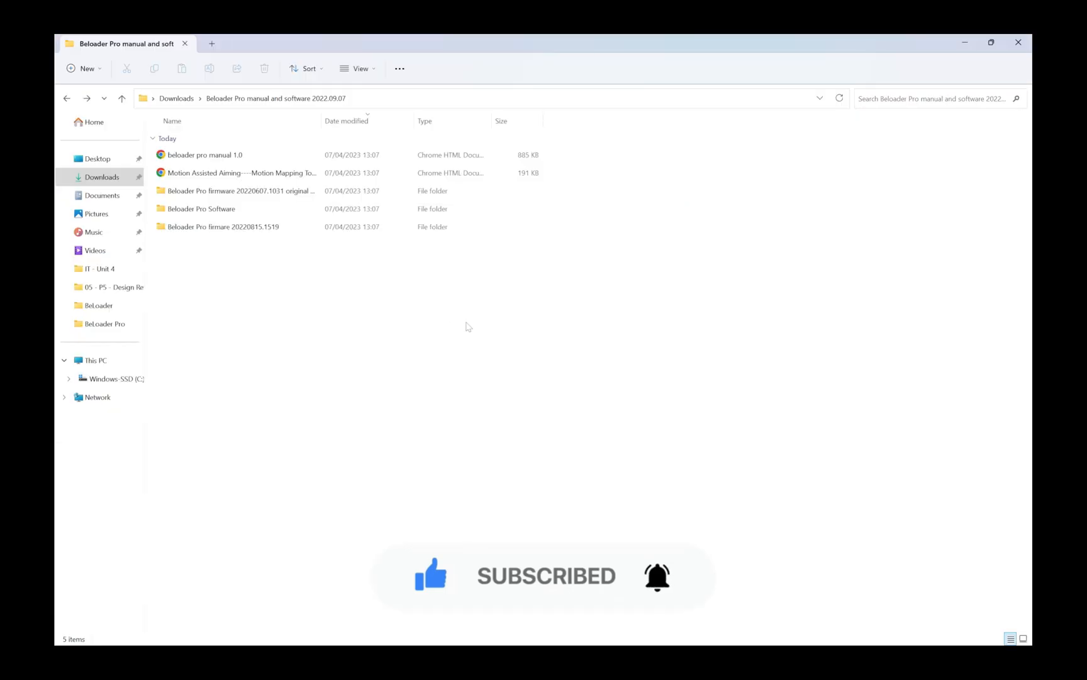
Launch the ManagerDriverV1.0 installer from the DriverV1.0 For Beloader Pro folder
{"action": "left_click", "coordinate": [202, 207]}
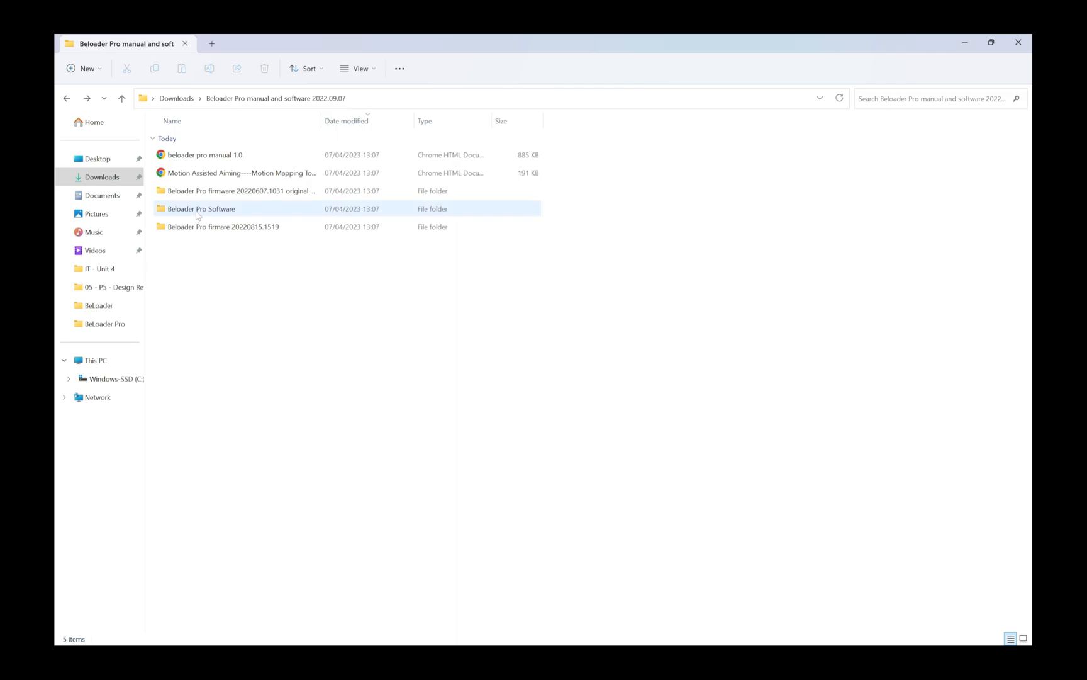
{"action": "double_click", "coordinate": [201, 209]}
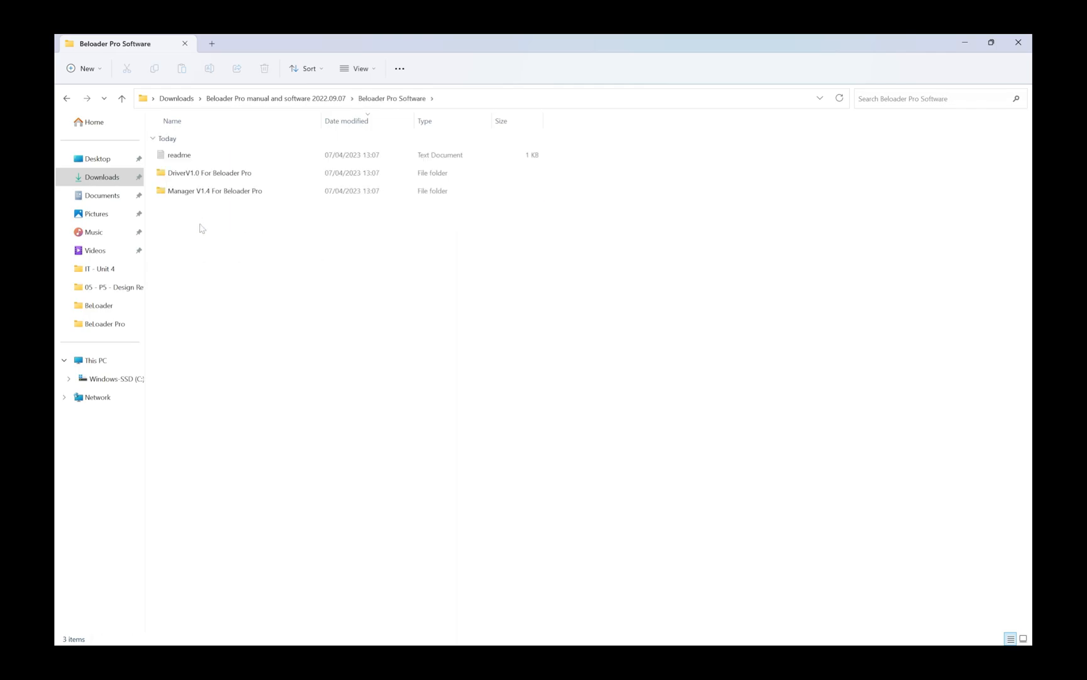
{"action": "mouse_move", "coordinate": [185, 172]}
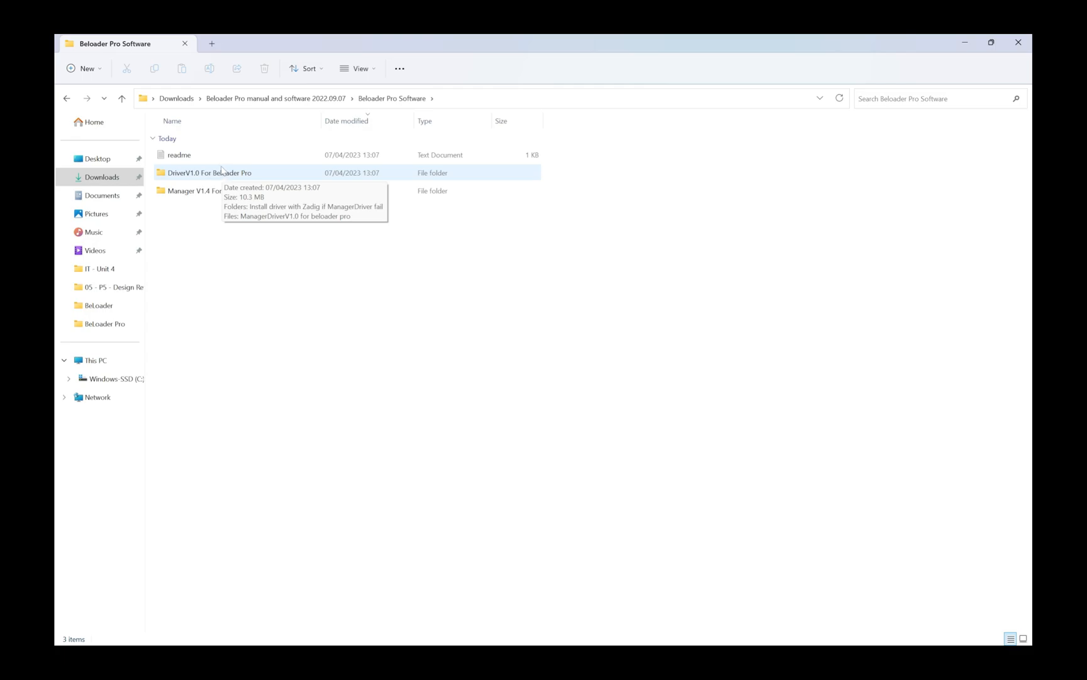
{"action": "double_click", "coordinate": [210, 173]}
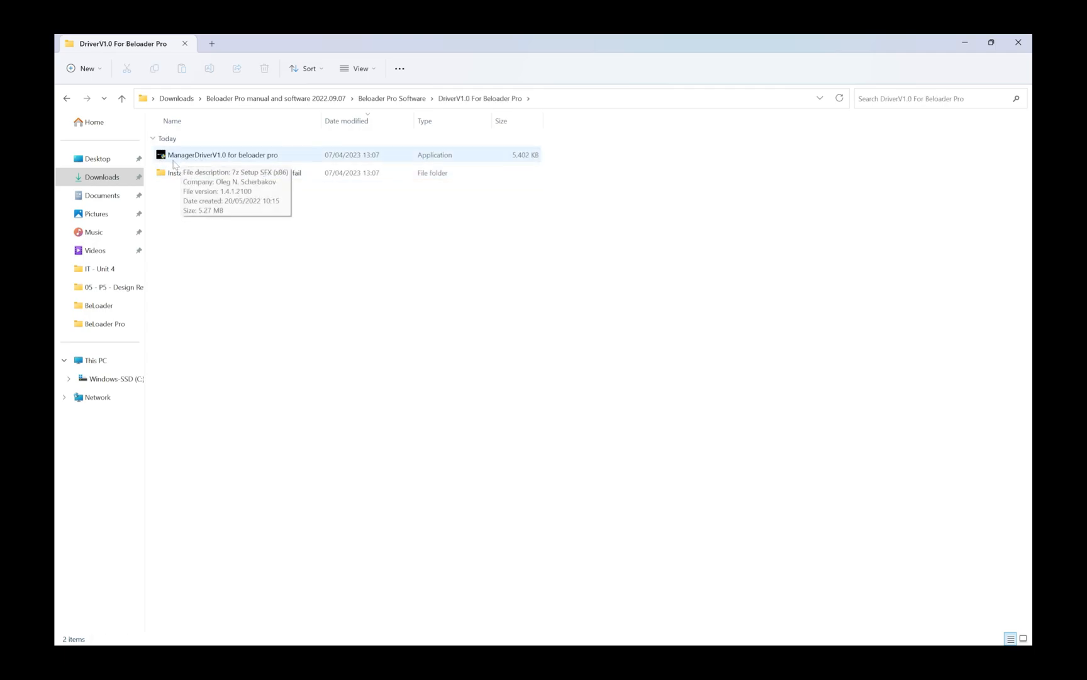
{"action": "left_click", "coordinate": [222, 153]}
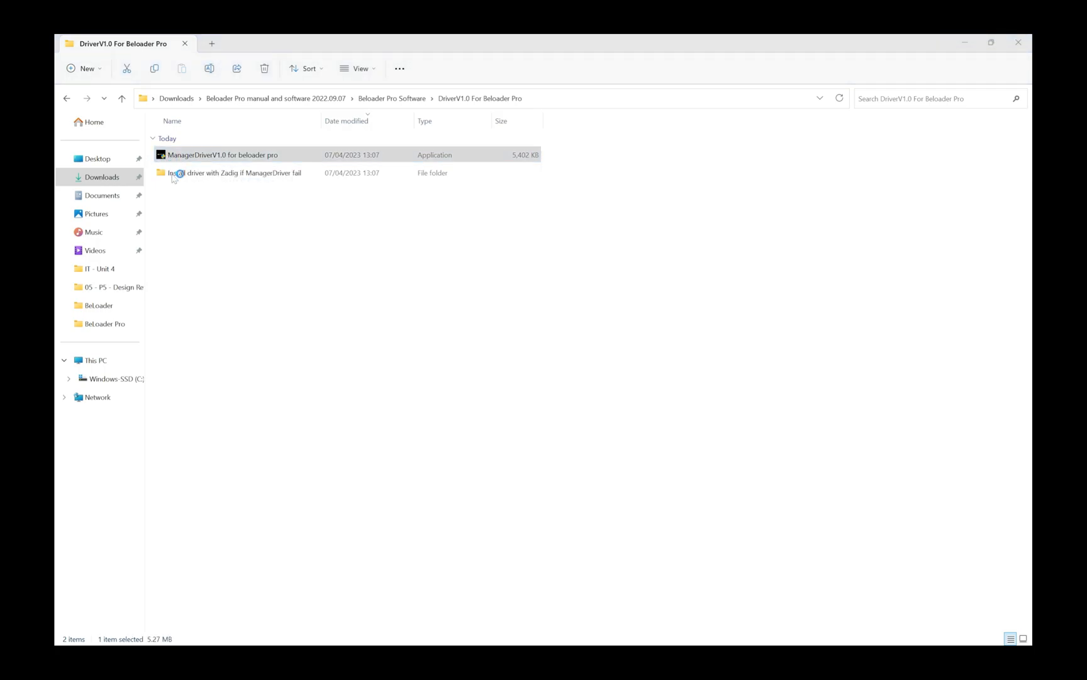
{"action": "double_click", "coordinate": [223, 154]}
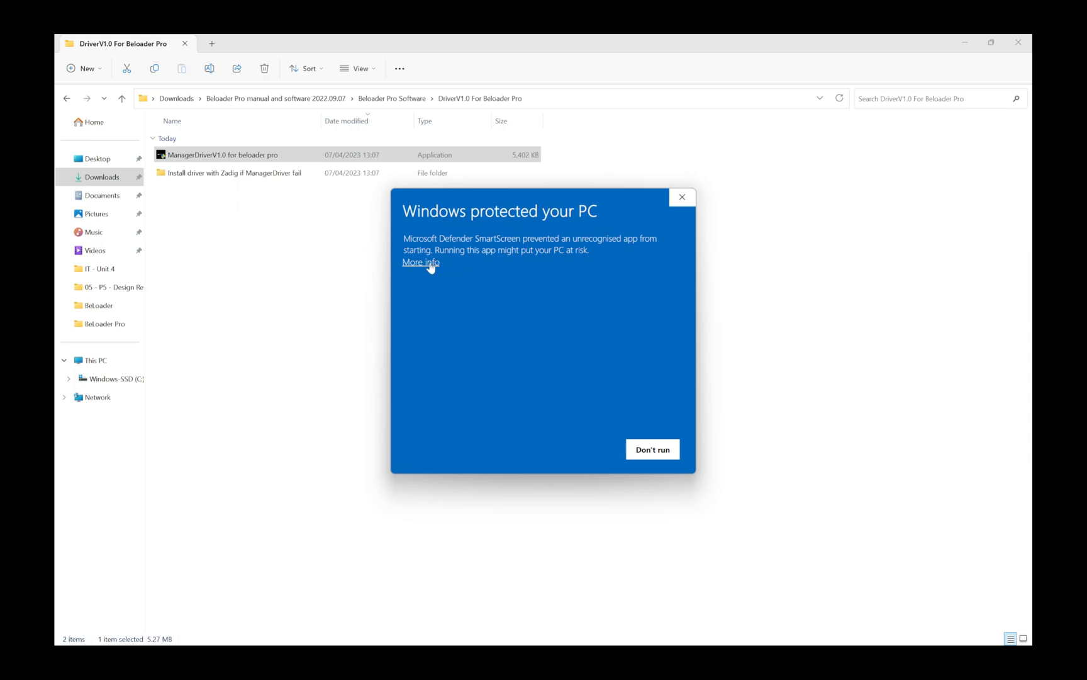
Override the SmartScreen warning with More info and Run anyway
{"action": "left_click", "coordinate": [421, 262]}
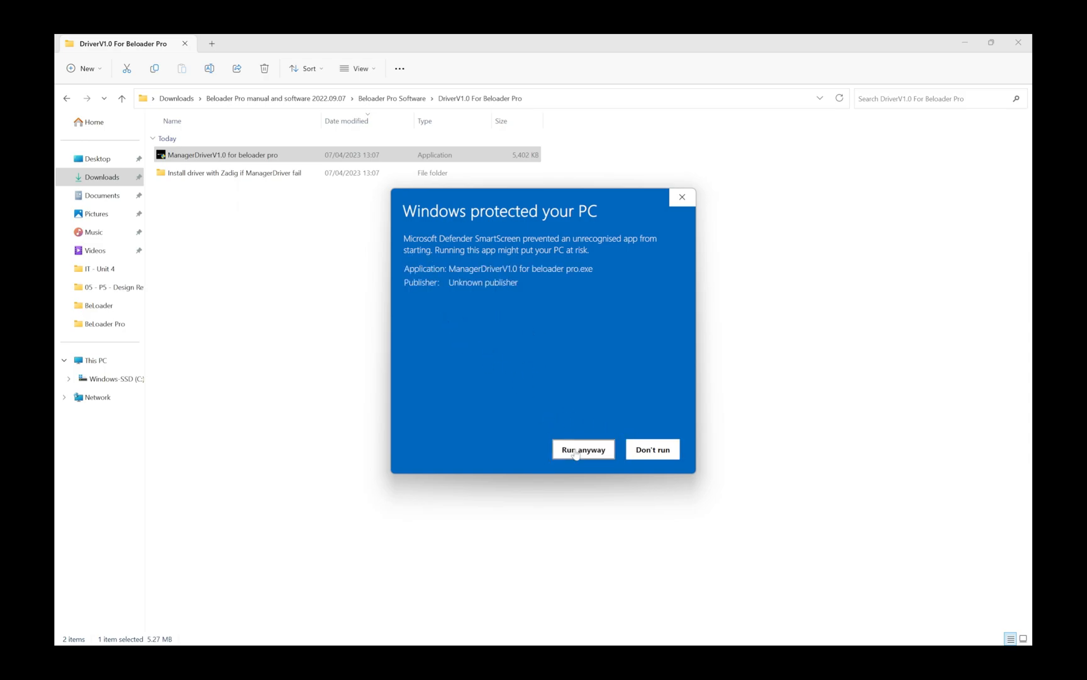
{"action": "left_click", "coordinate": [583, 450]}
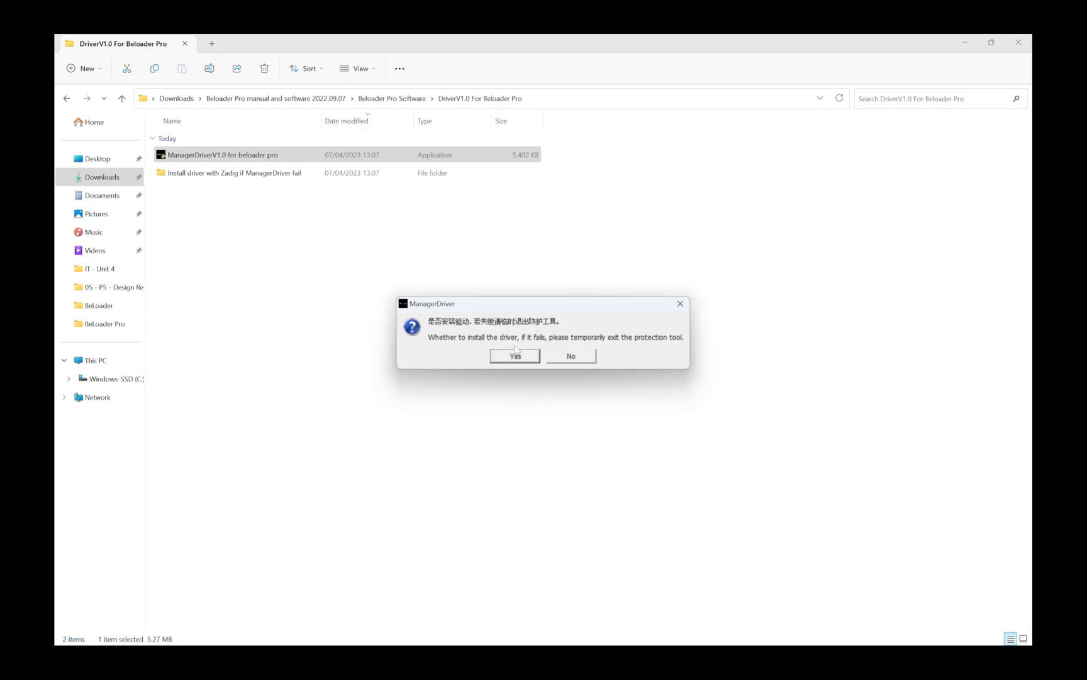
{"action": "mouse_move", "coordinate": [552, 347]}
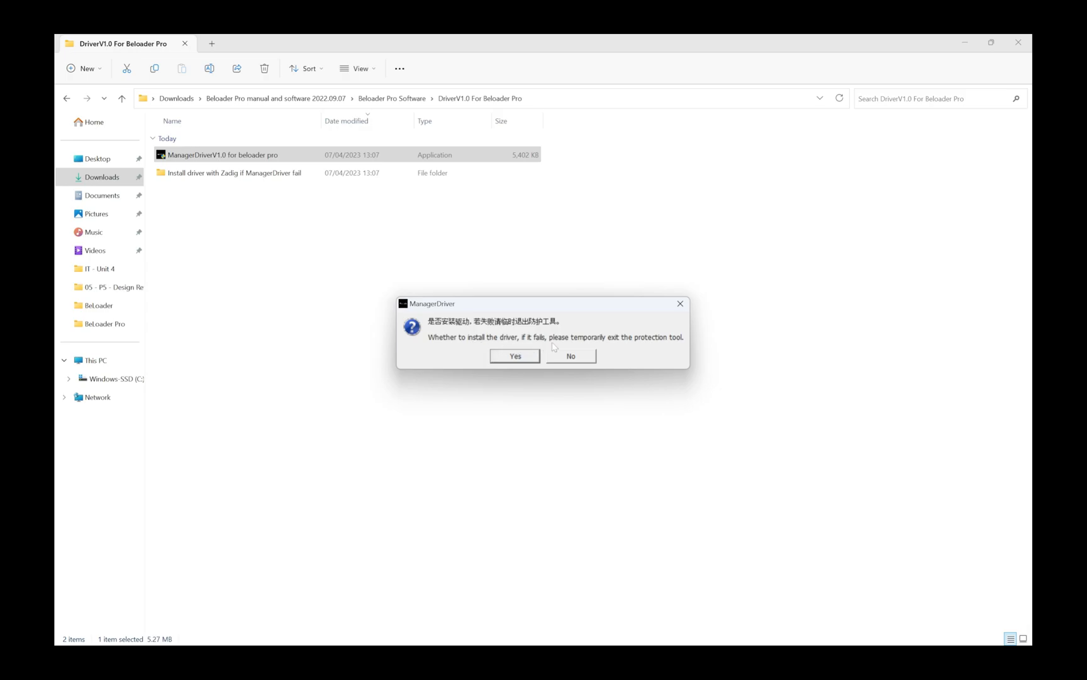
{"action": "mouse_move", "coordinate": [632, 345]}
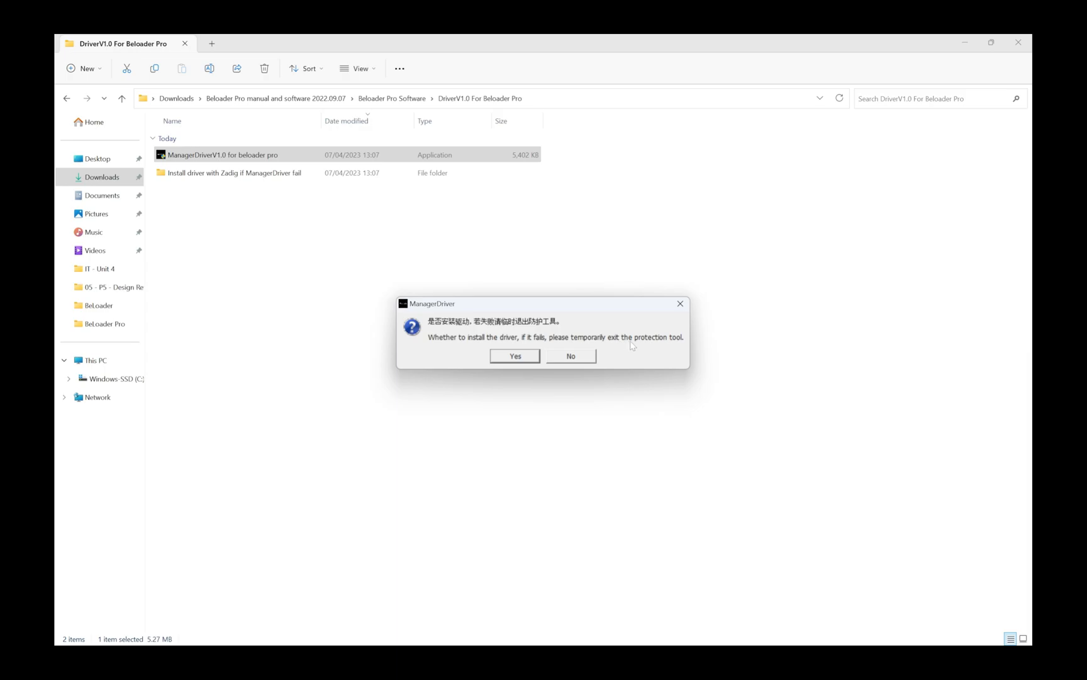
{"action": "mouse_move", "coordinate": [494, 309]}
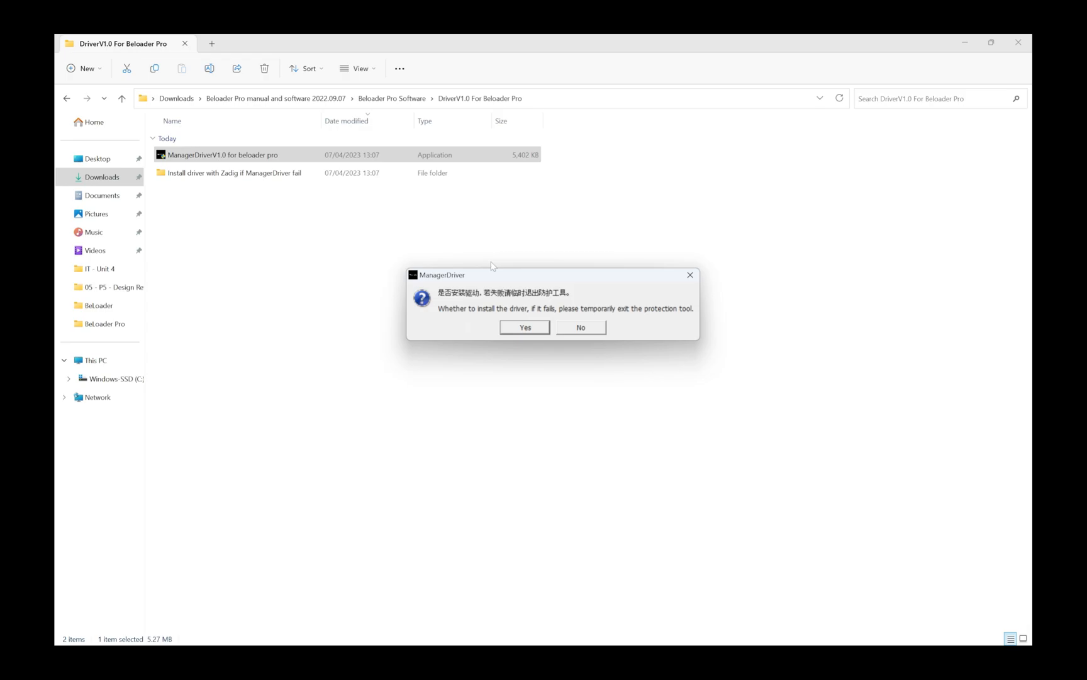
{"action": "mouse_move", "coordinate": [486, 275]}
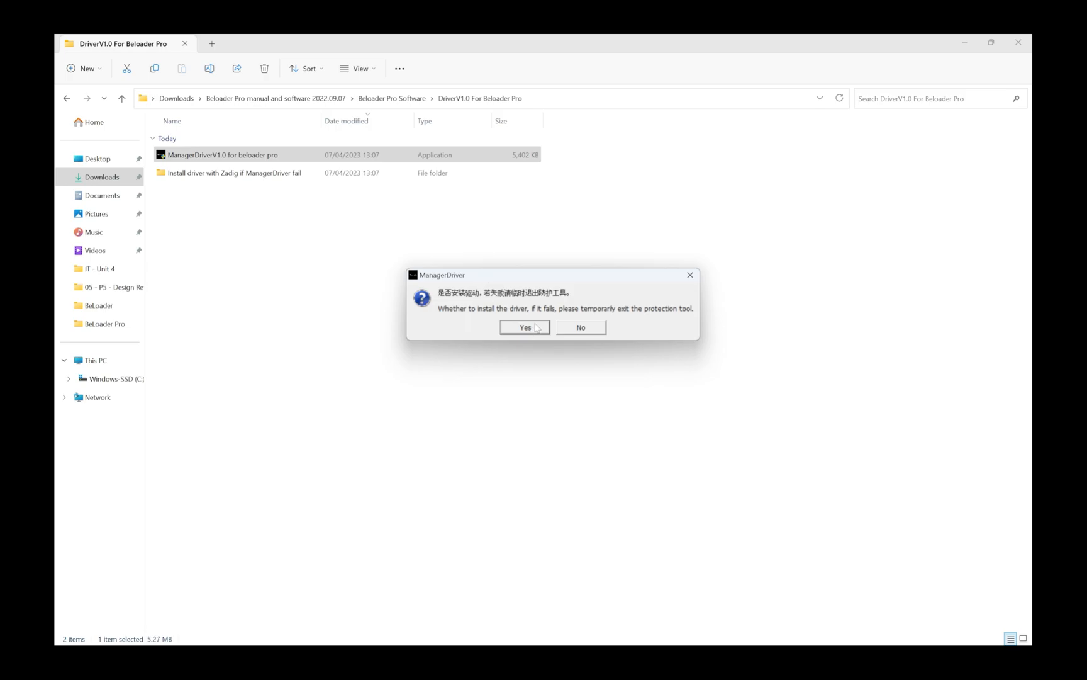
{"action": "mouse_move", "coordinate": [531, 330]}
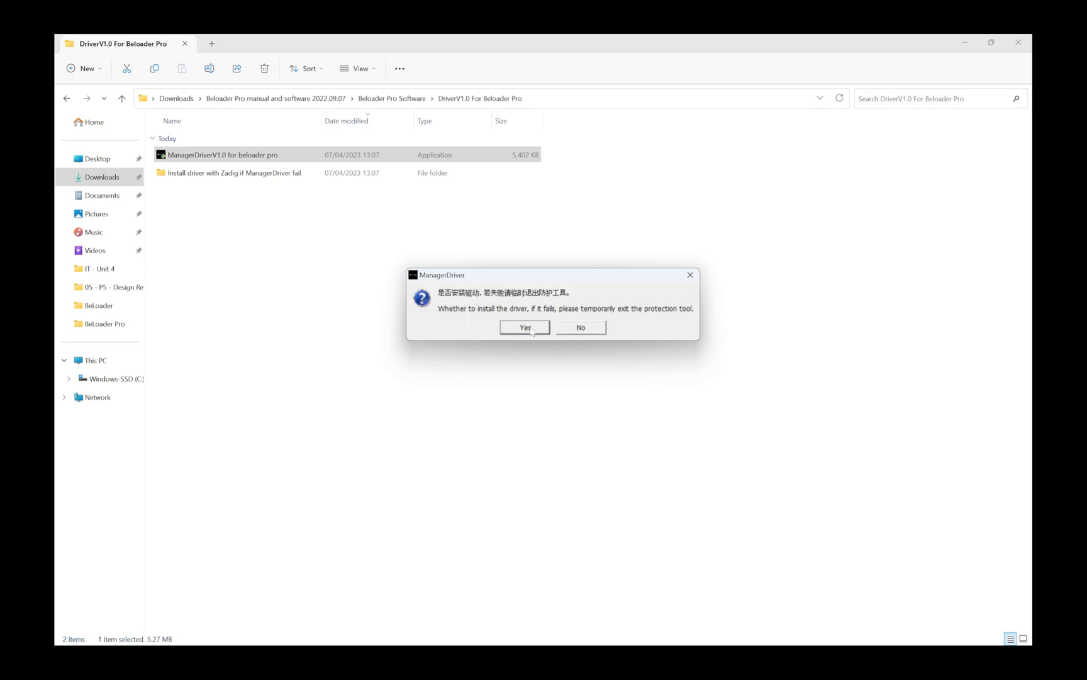
Install the WinUSB driver through the Driver Install Tools wizard and finish it
{"action": "left_click", "coordinate": [525, 328]}
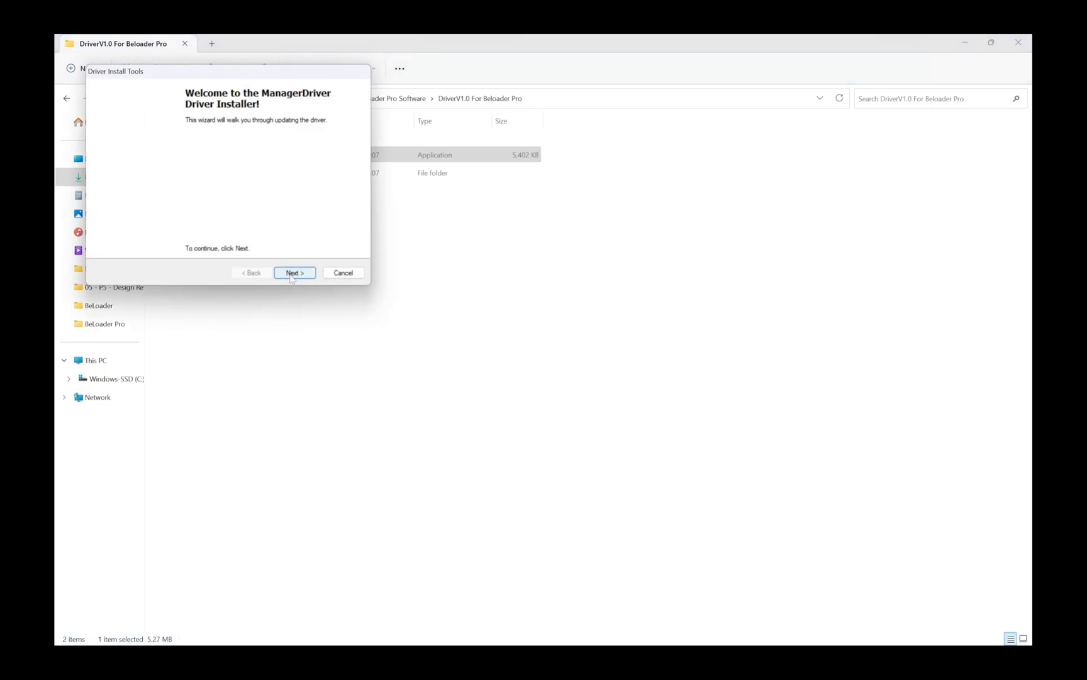
{"action": "left_click", "coordinate": [295, 272]}
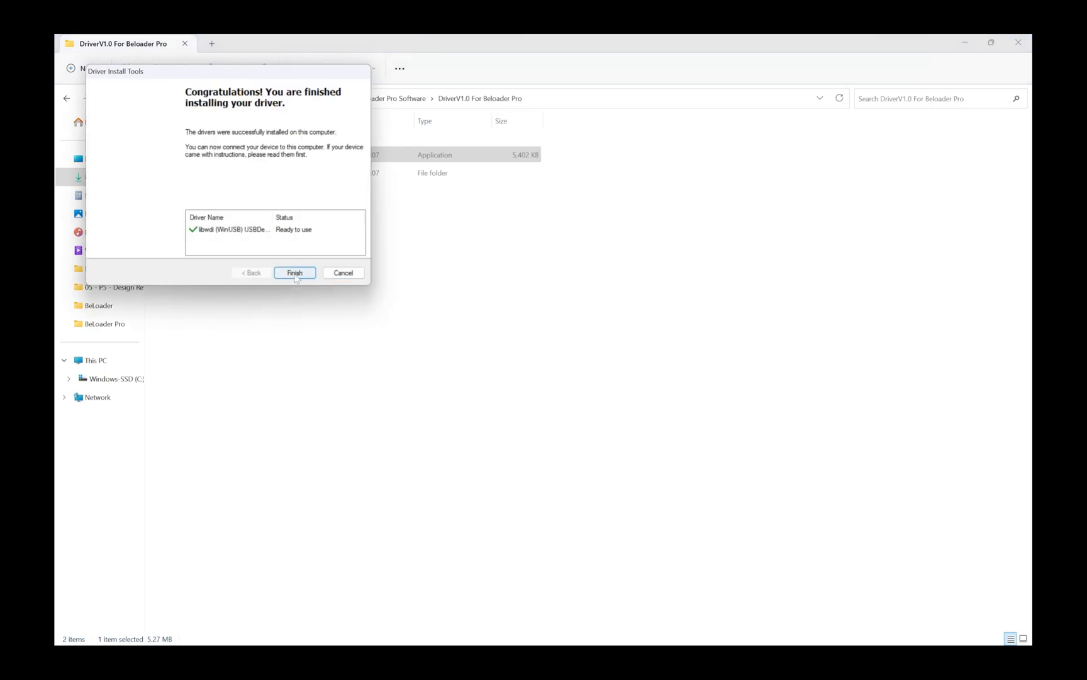
{"action": "left_click", "coordinate": [294, 272]}
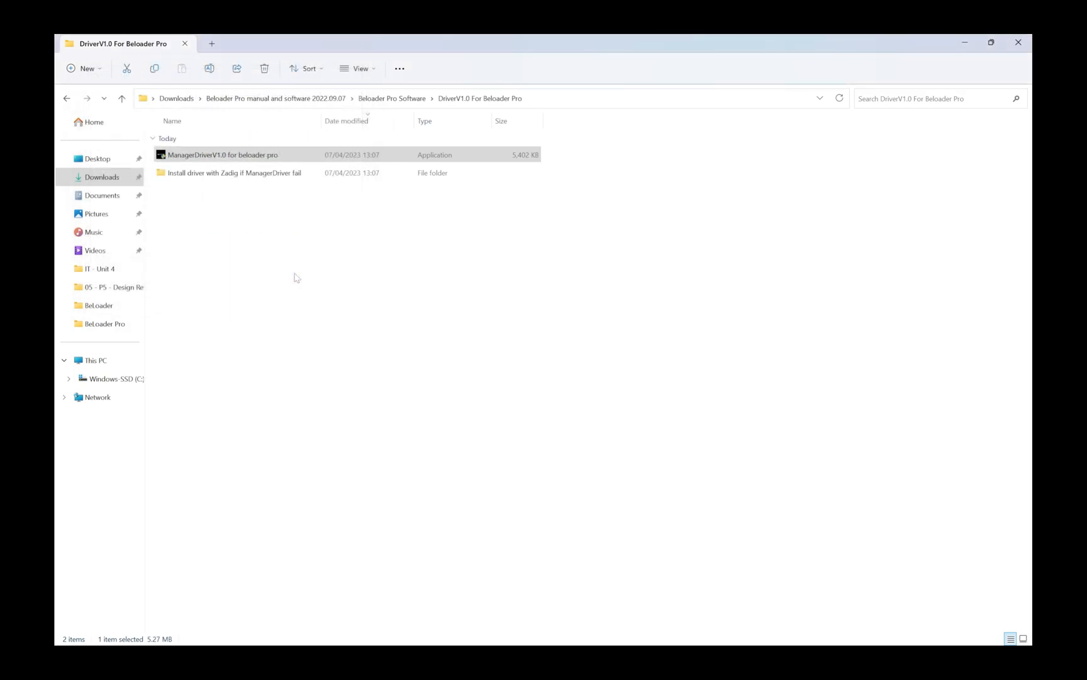
{"action": "mouse_move", "coordinate": [452, 185]}
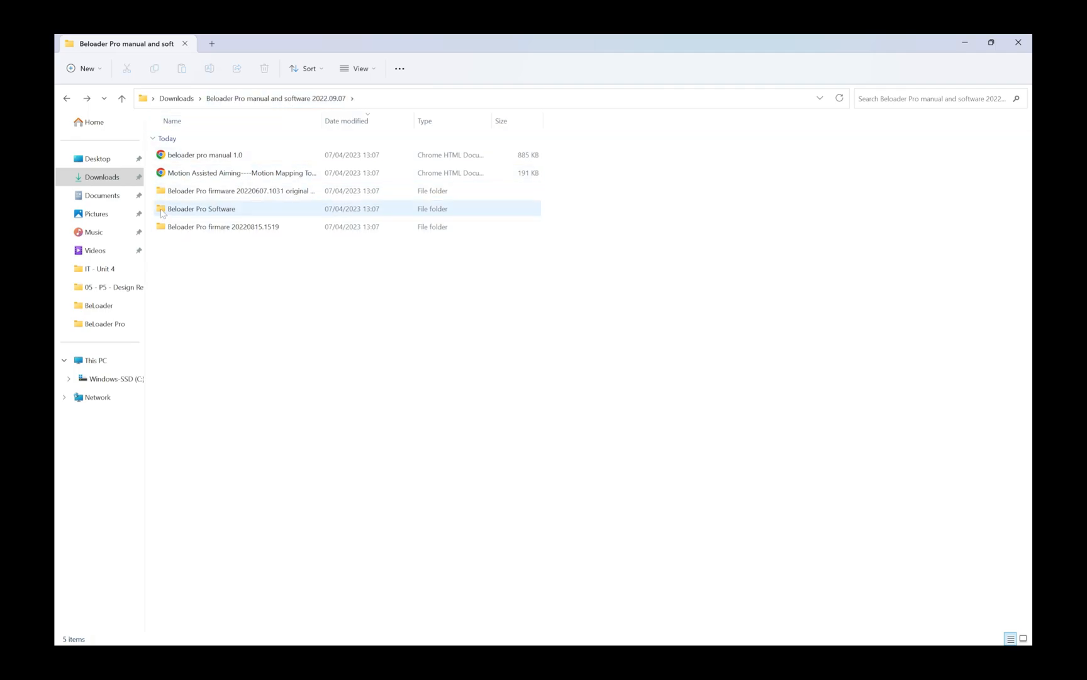
Navigate to Manager V1.4 For Beloader Pro > Super Manager V1.4 and select the Super Manager application
{"action": "double_click", "coordinate": [201, 209]}
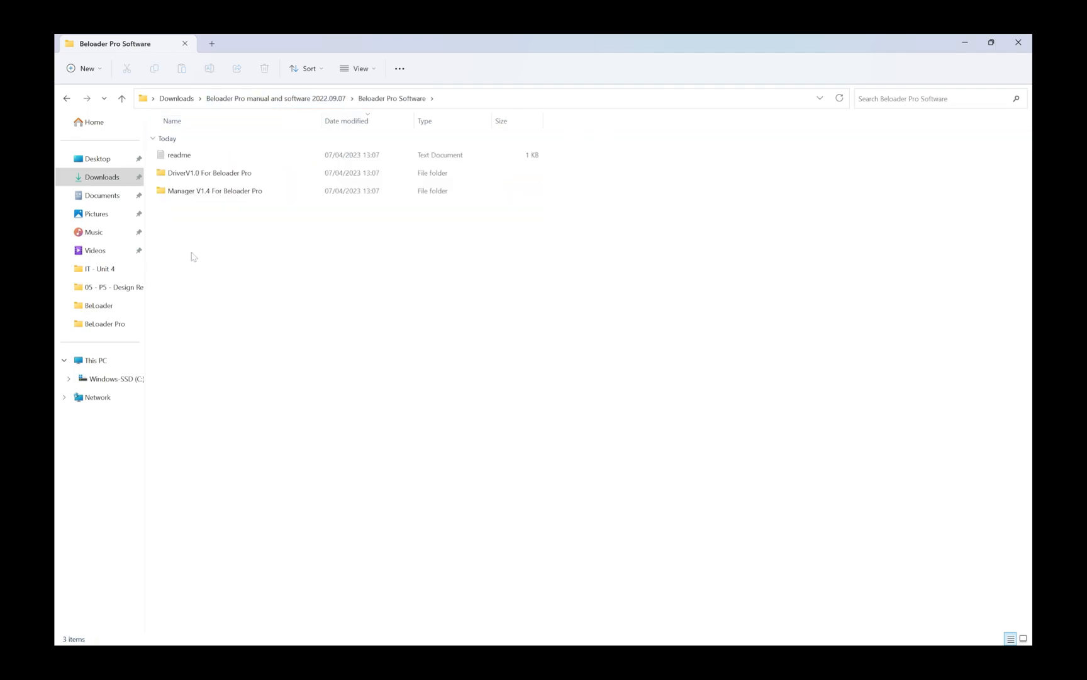
{"action": "mouse_move", "coordinate": [215, 192]}
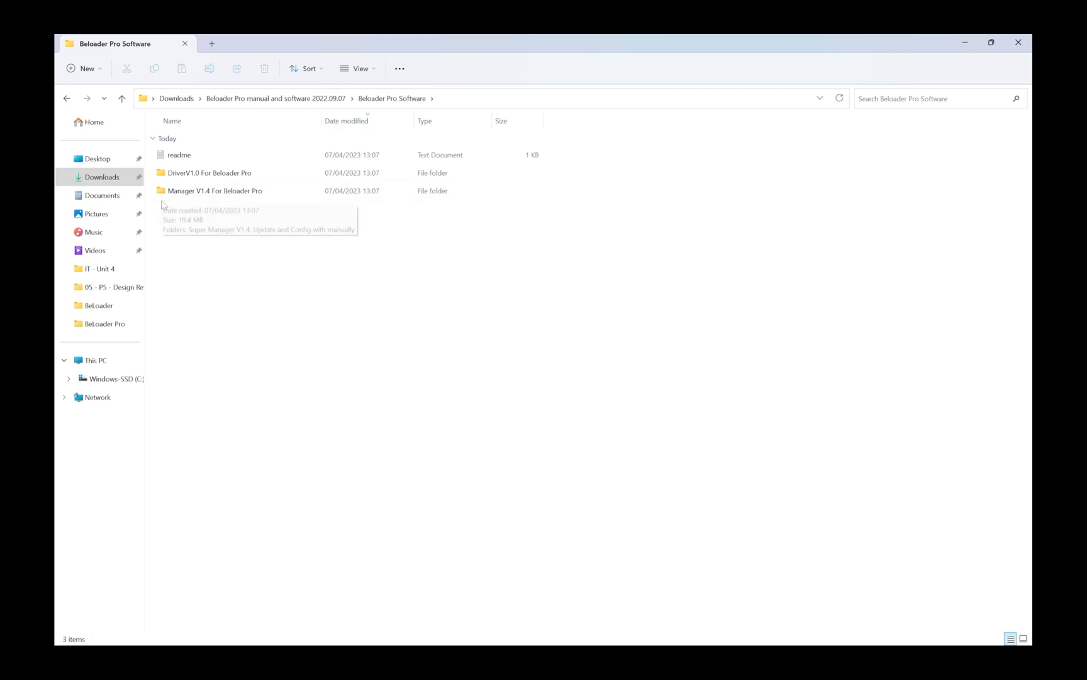
{"action": "left_click", "coordinate": [216, 191]}
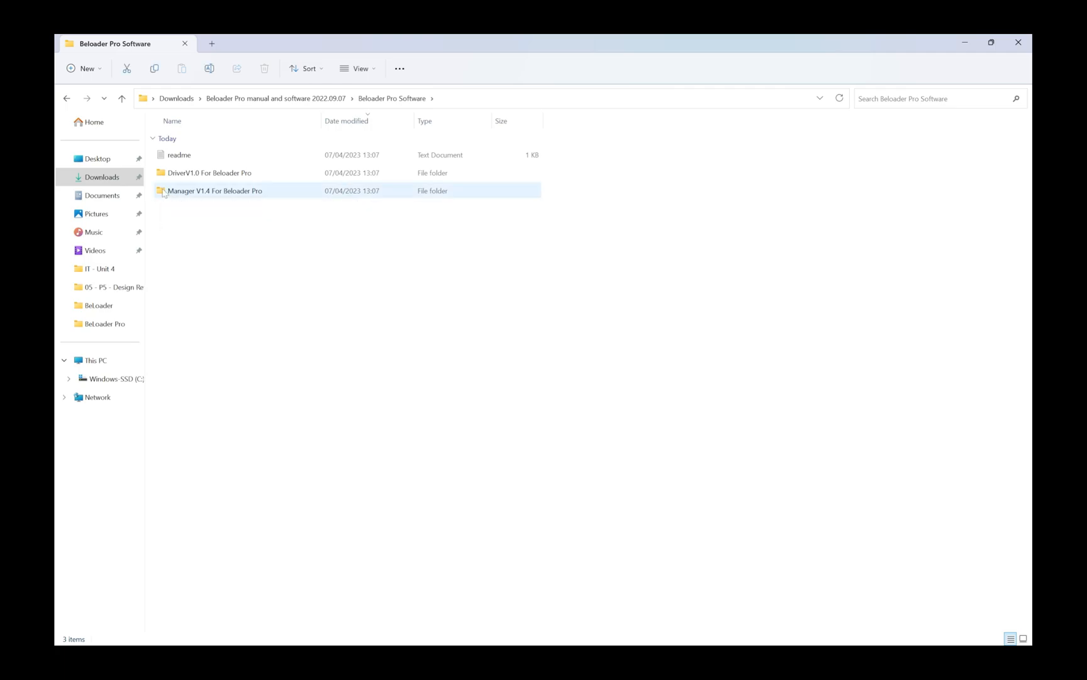
{"action": "double_click", "coordinate": [215, 192]}
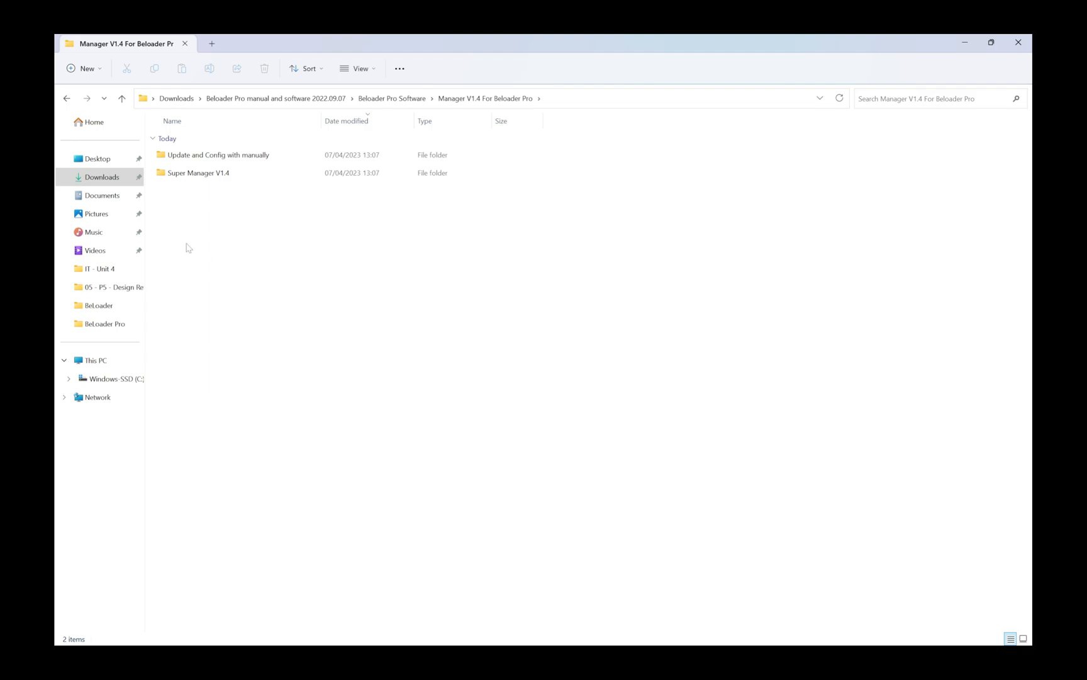
{"action": "left_click", "coordinate": [199, 173]}
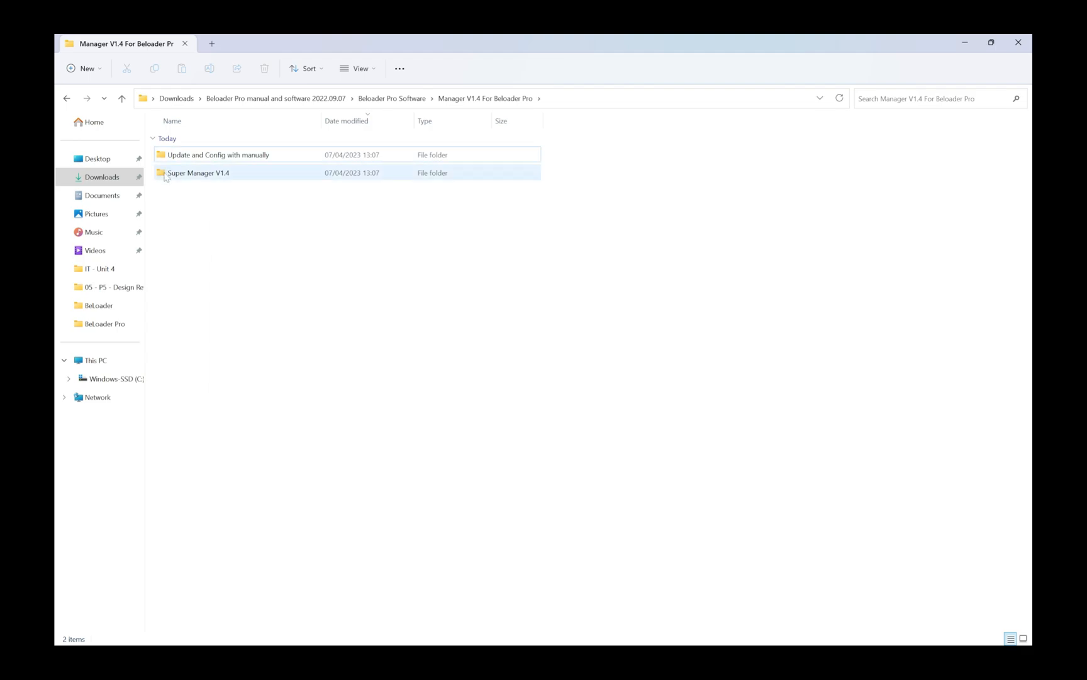
{"action": "double_click", "coordinate": [199, 172]}
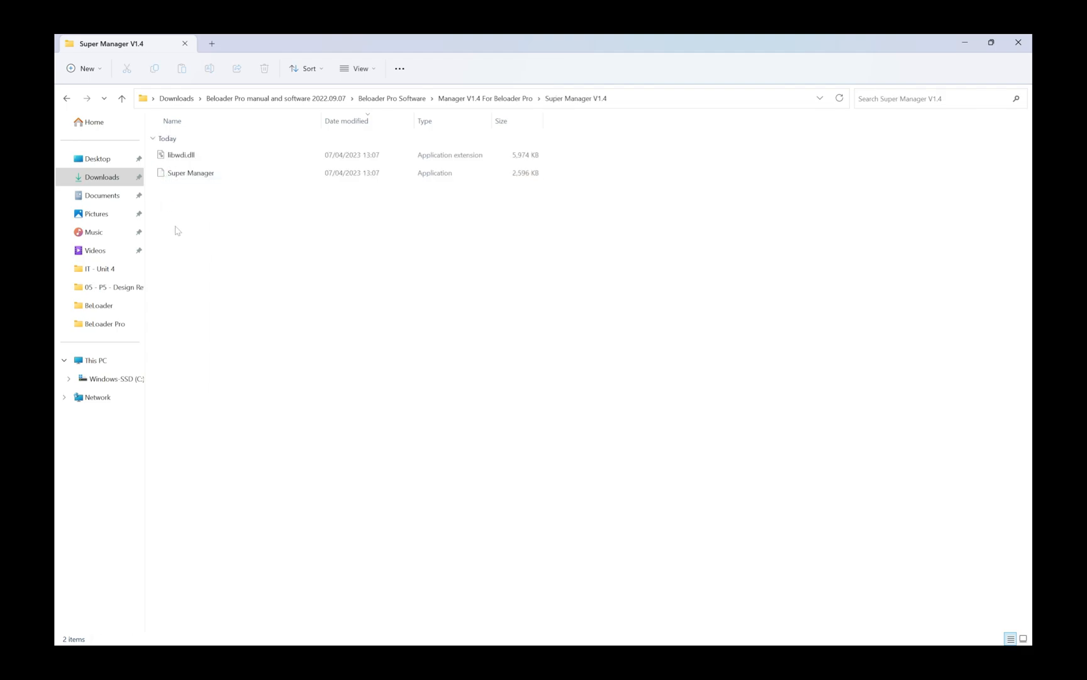
{"action": "left_click", "coordinate": [191, 172]}
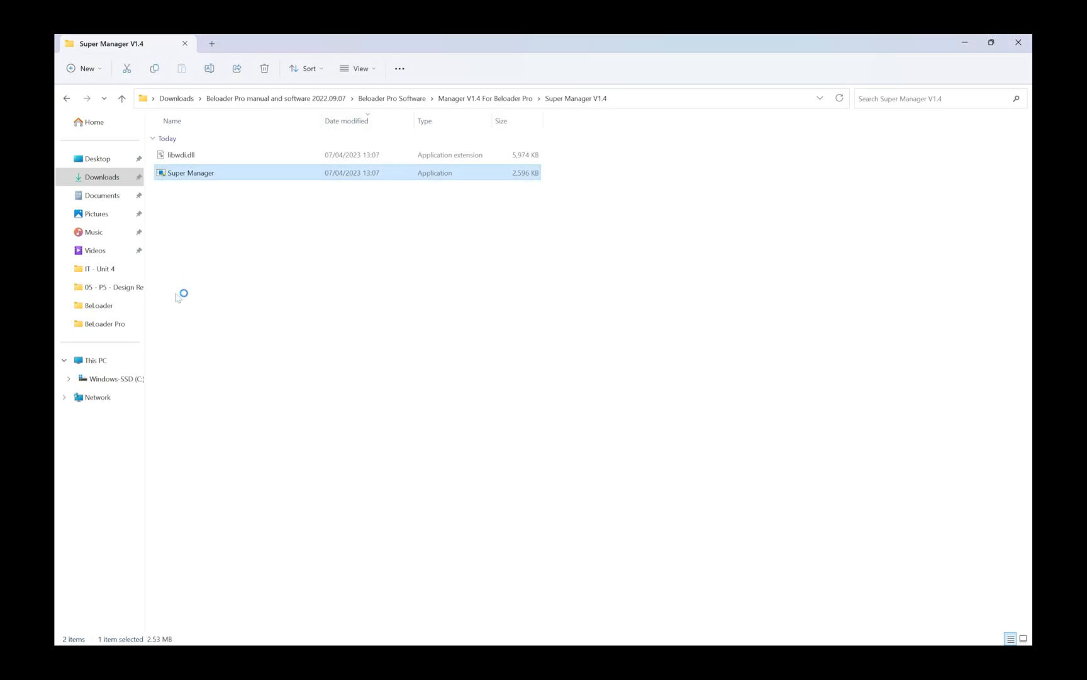
Launch Super Manager and wait for it to report 'Found adapter'
{"action": "double_click", "coordinate": [191, 173]}
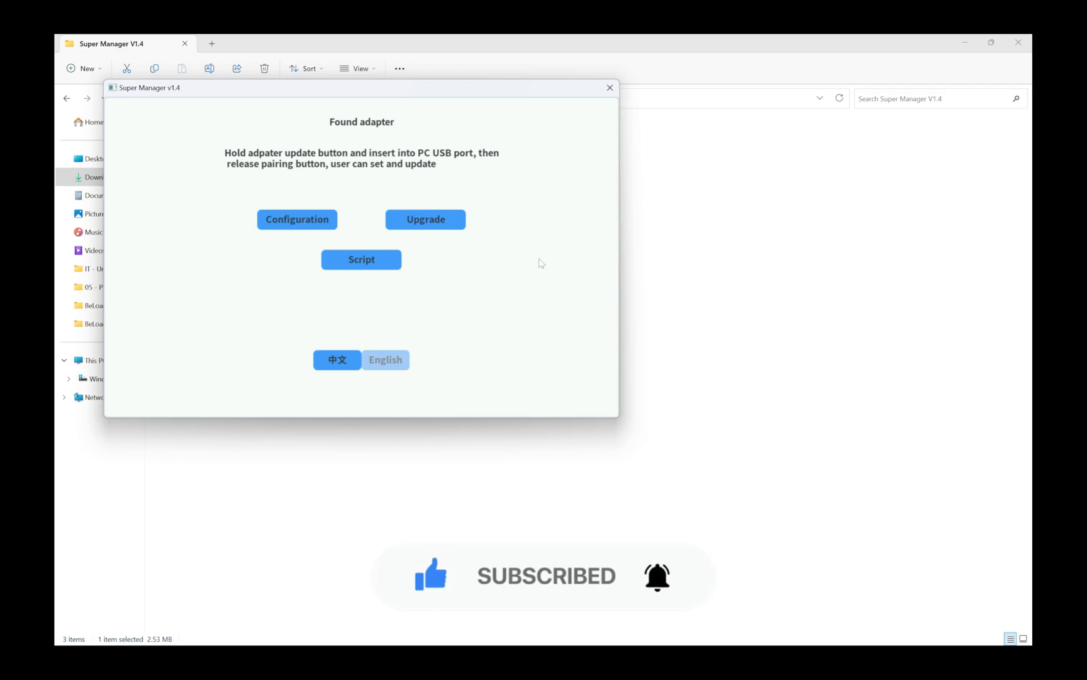
{"action": "mouse_move", "coordinate": [522, 283]}
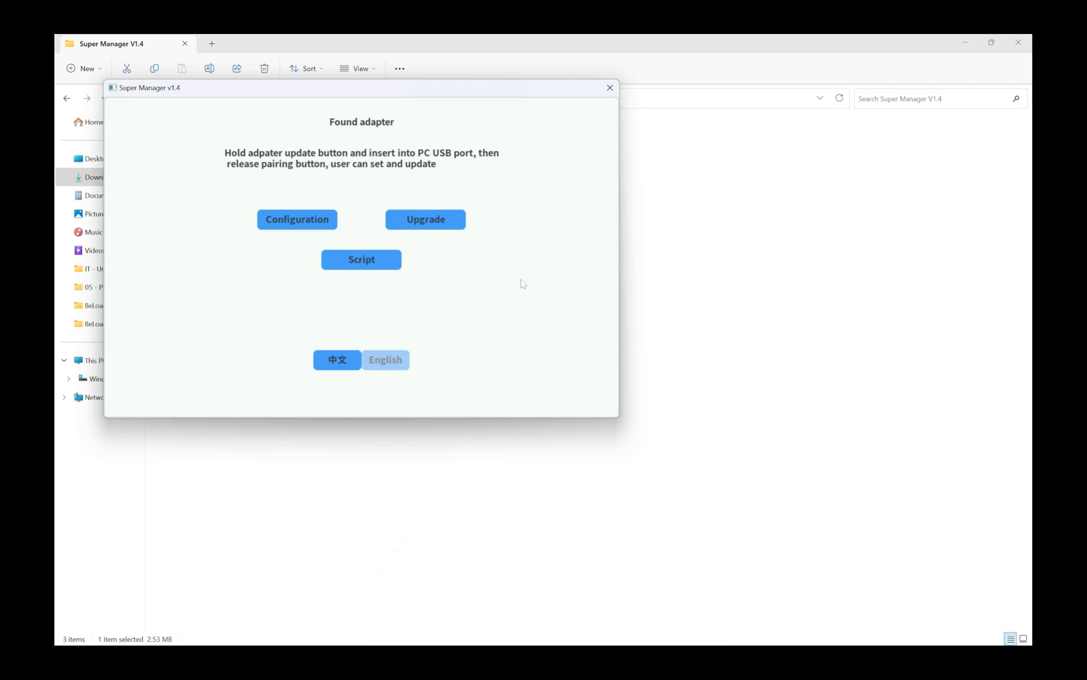
{"action": "left_click_drag", "start_coordinate": [361, 86], "coordinate": [563, 145]}
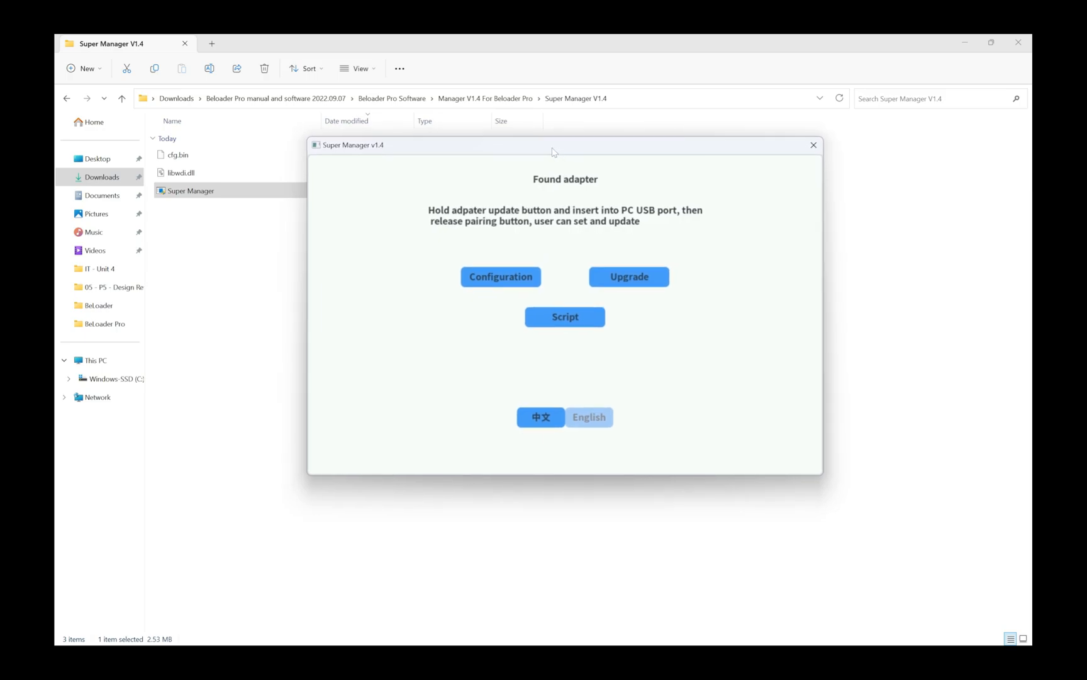
{"action": "mouse_move", "coordinate": [551, 151]}
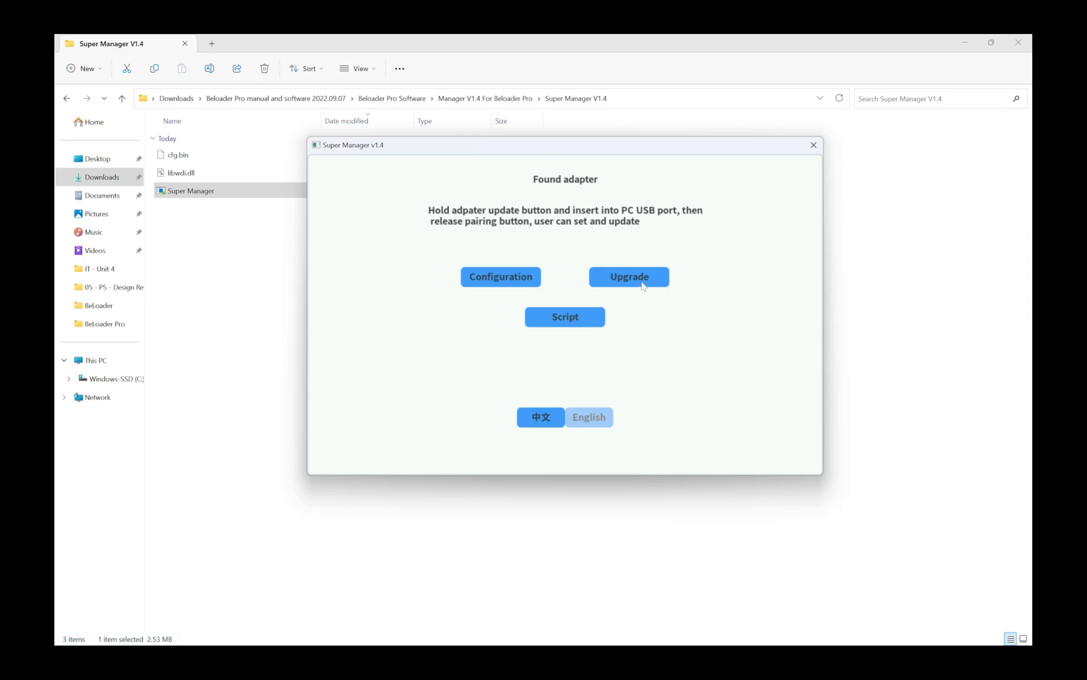
Select update.bin from the 20220815.1519 firmware folder as the upgrade firmware
{"action": "left_click", "coordinate": [628, 276]}
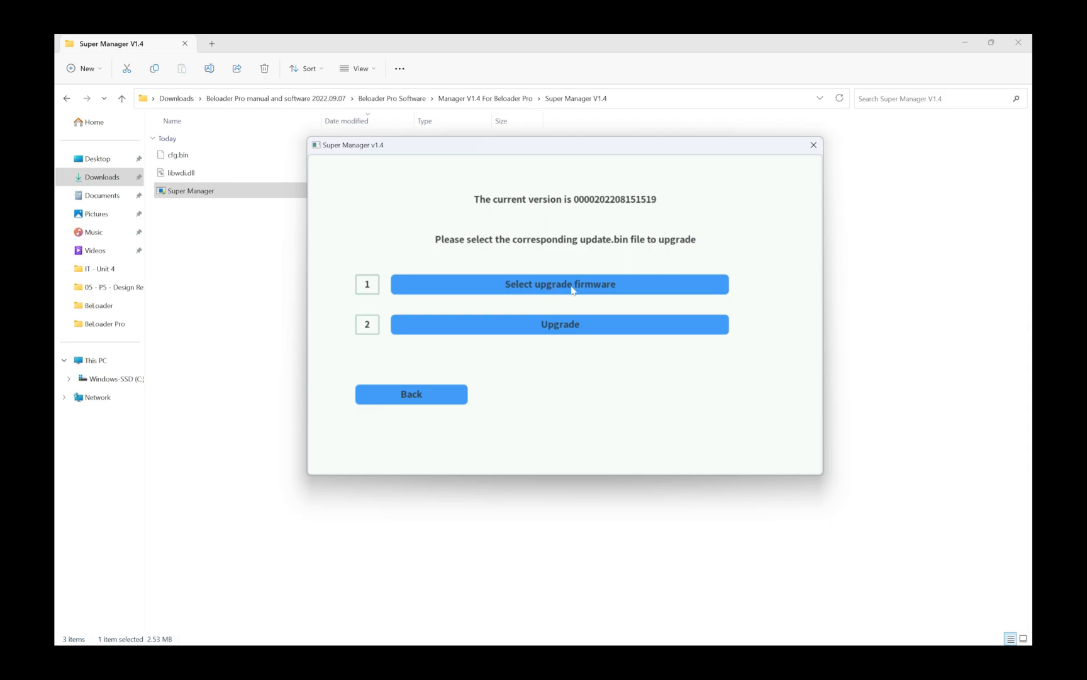
{"action": "left_click", "coordinate": [561, 284]}
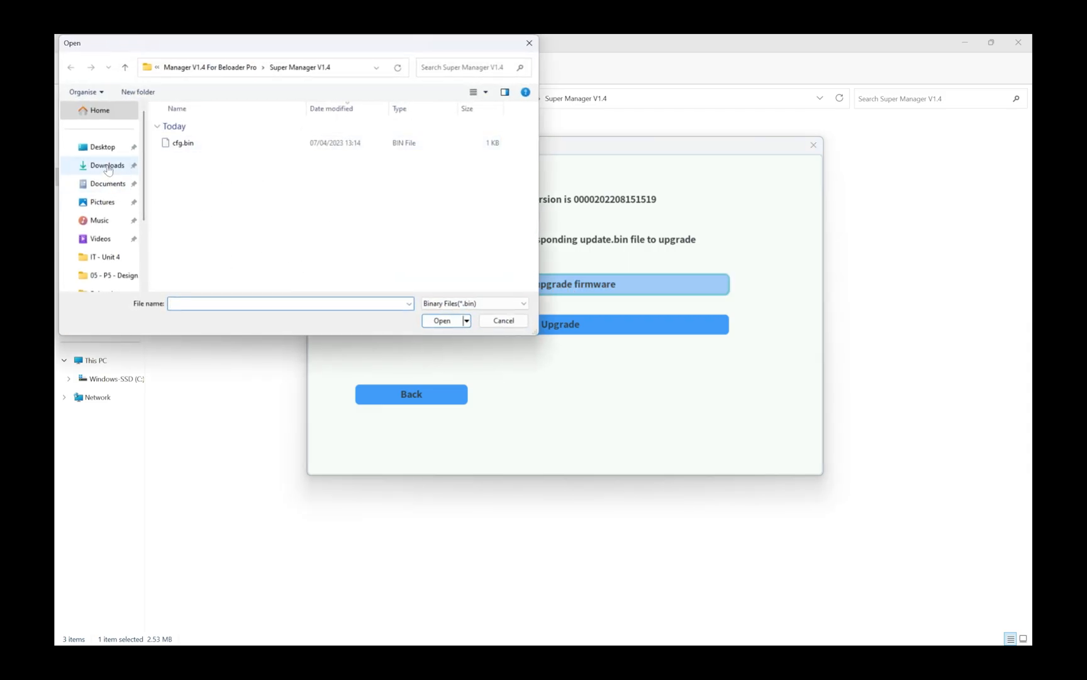
{"action": "left_click", "coordinate": [107, 165]}
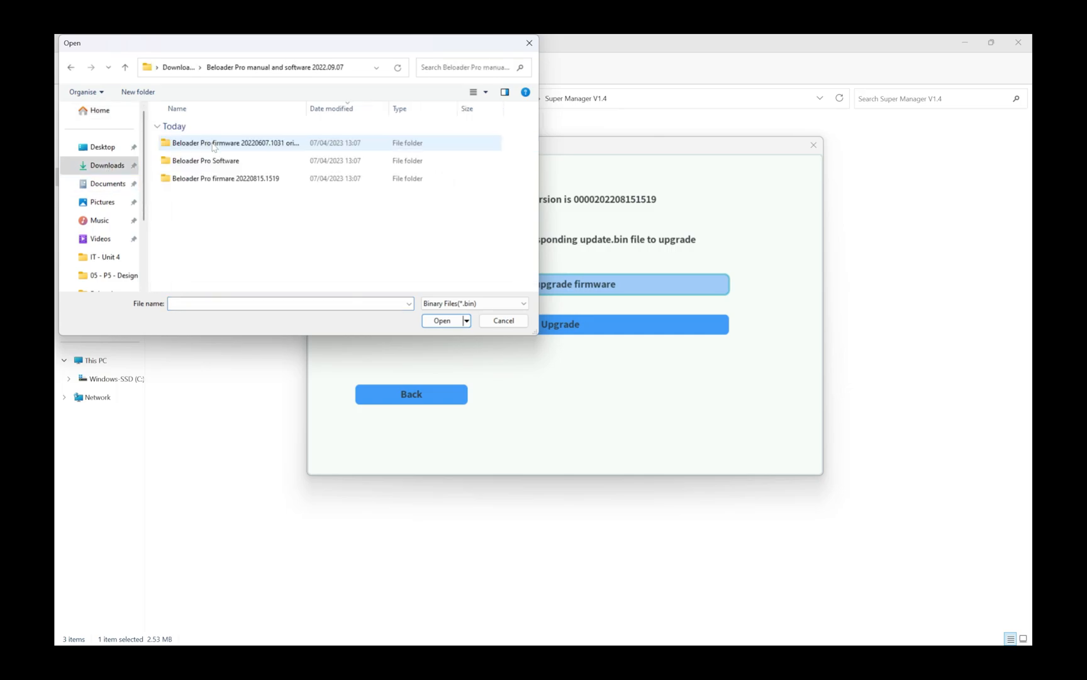
{"action": "left_click", "coordinate": [234, 179]}
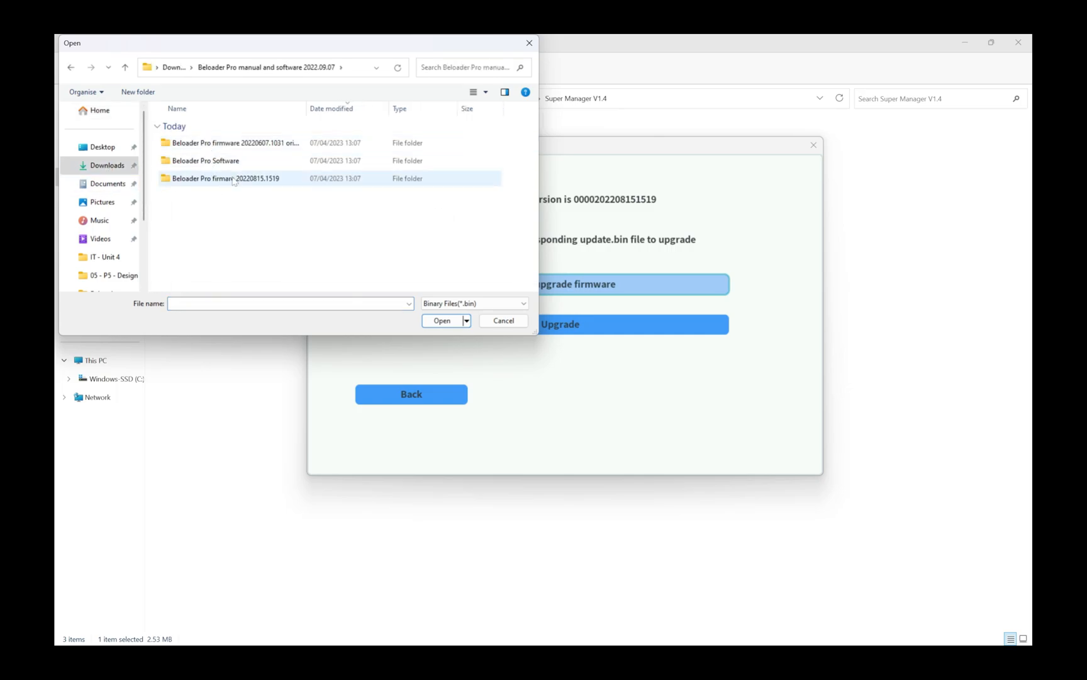
{"action": "double_click", "coordinate": [225, 179]}
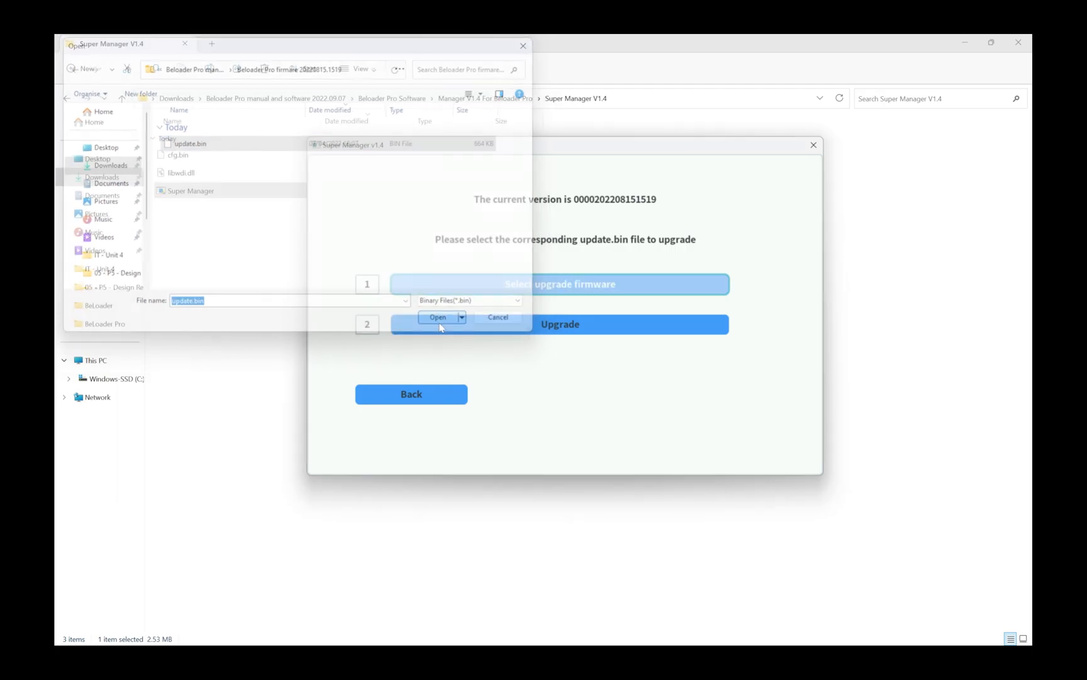
{"action": "left_click", "coordinate": [438, 317]}
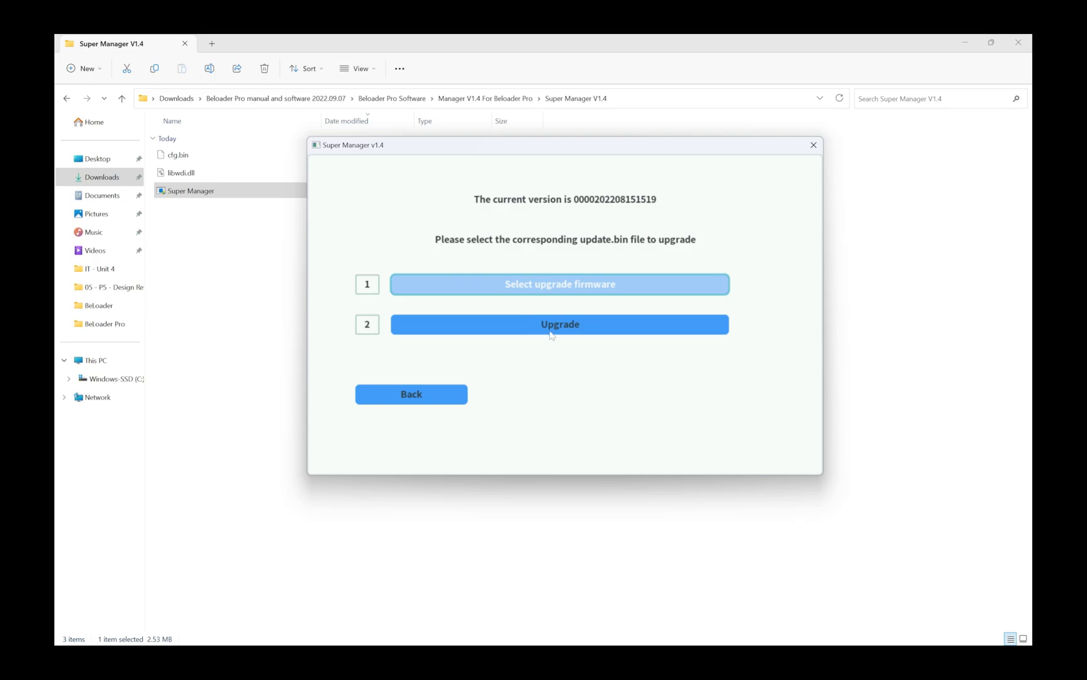
{"action": "mouse_move", "coordinate": [556, 331]}
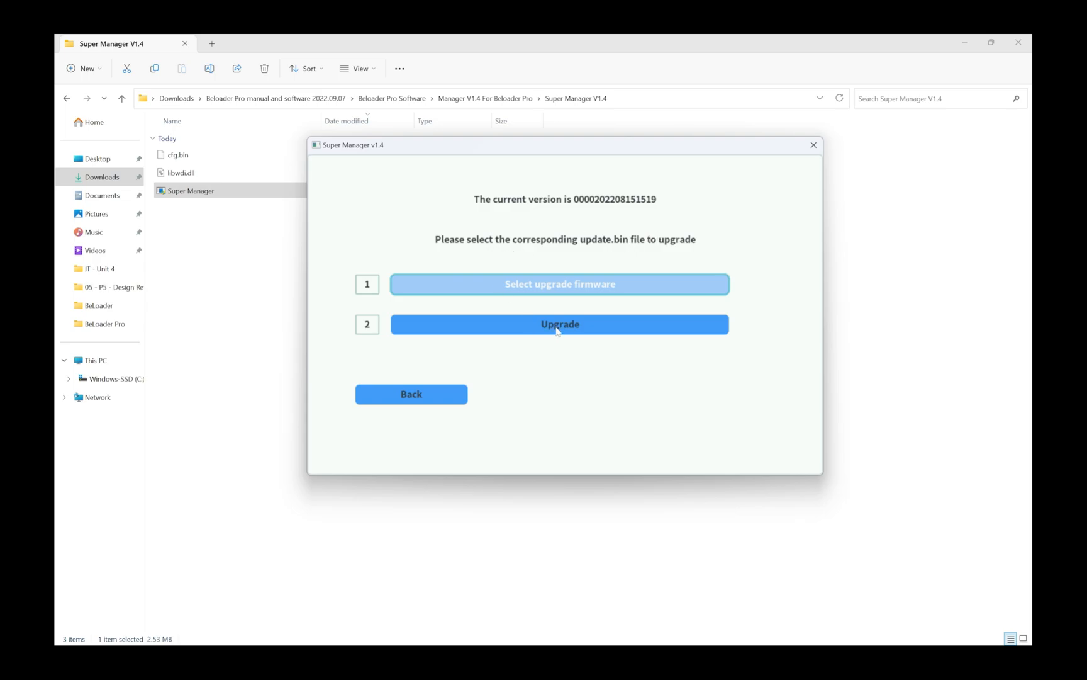
Flash the adapter with update.bin until Upgrade success is reported
{"action": "left_click", "coordinate": [560, 323]}
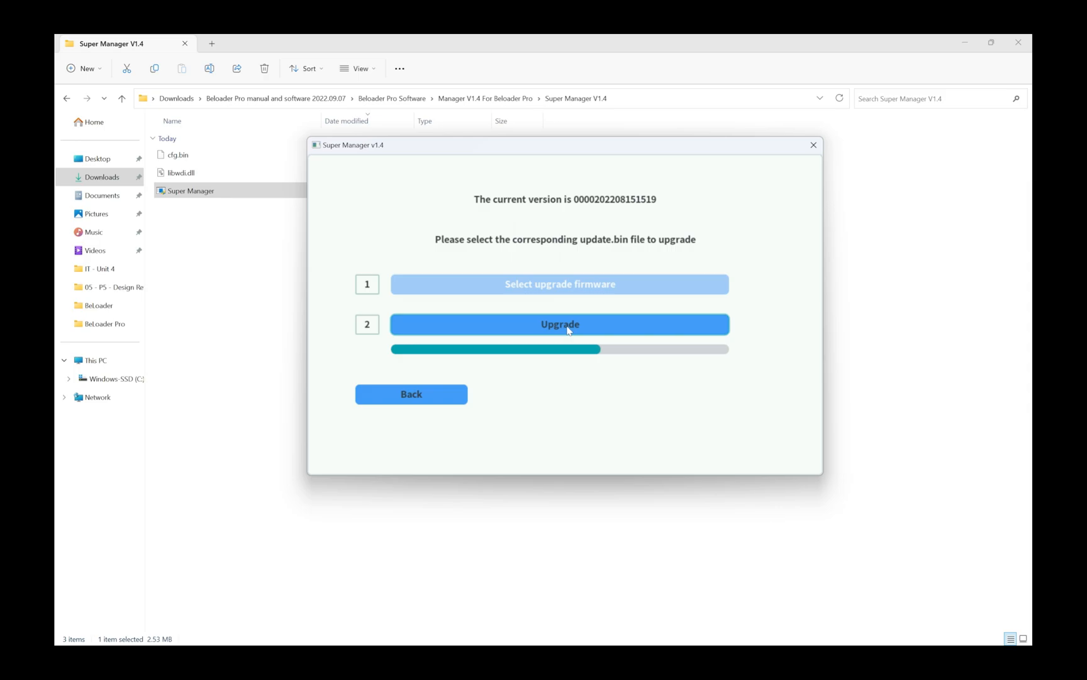
{"action": "left_click", "coordinate": [560, 323]}
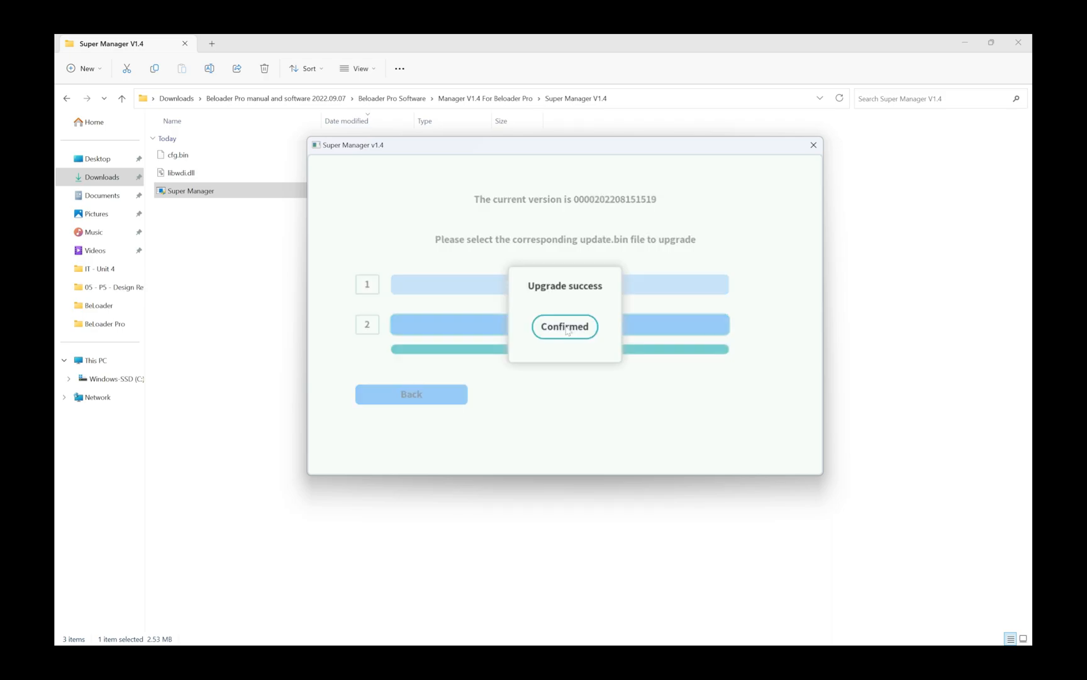
{"action": "mouse_move", "coordinate": [569, 332]}
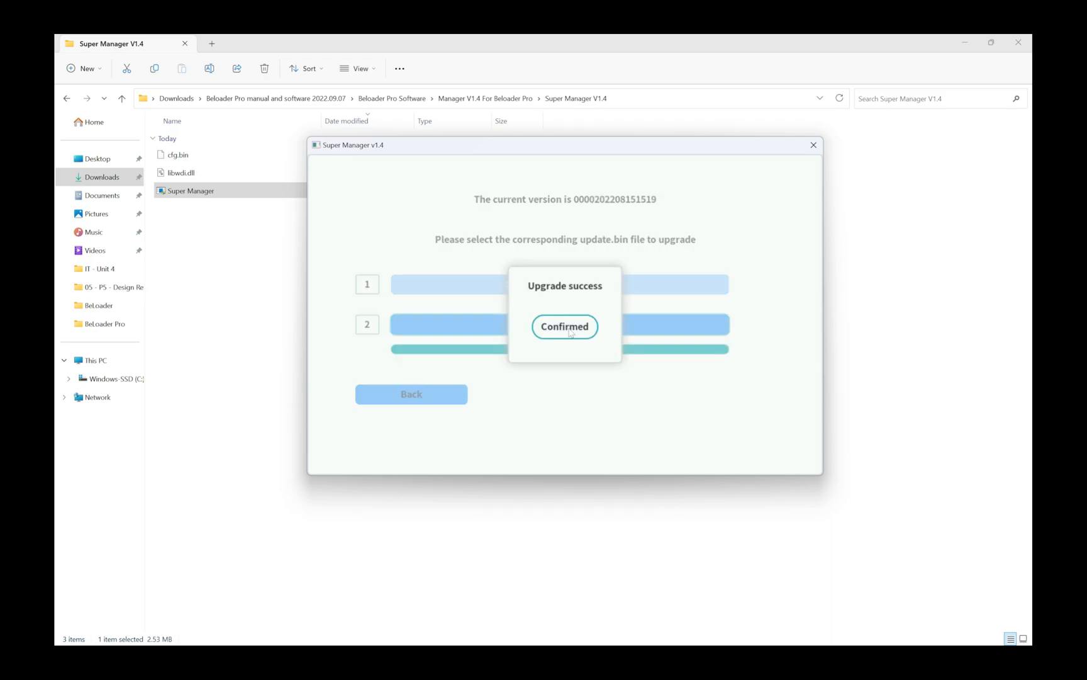
Dismiss the success message and start the PSN account sign-in from the PS5 configuration page
{"action": "left_click", "coordinate": [565, 327]}
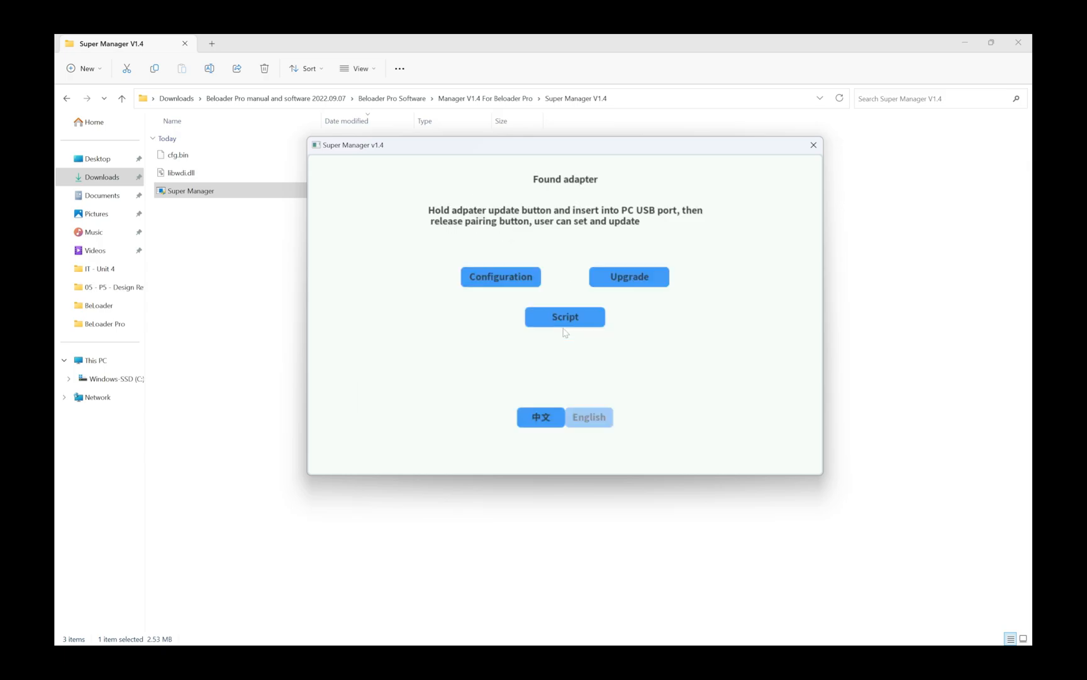
{"action": "mouse_move", "coordinate": [610, 321]}
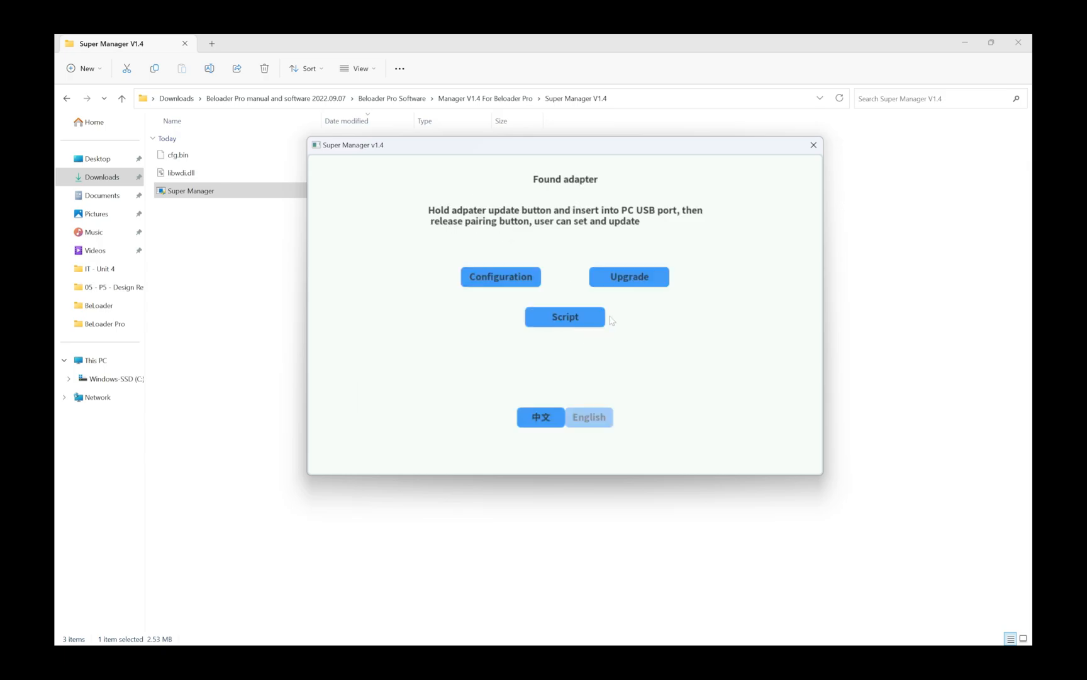
{"action": "mouse_move", "coordinate": [669, 319]}
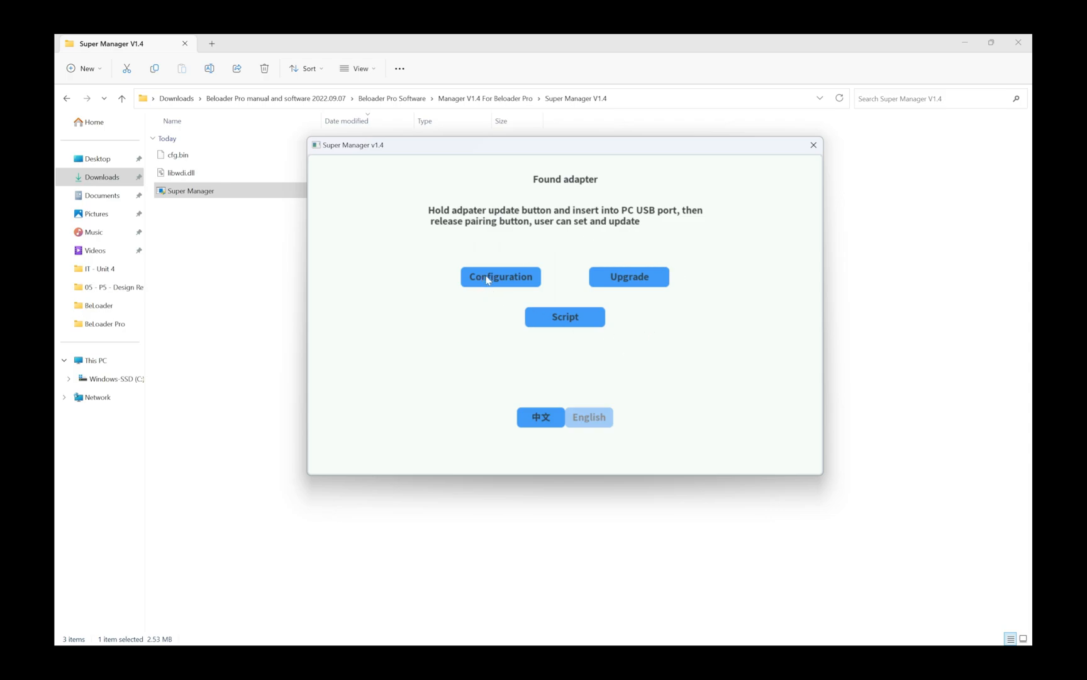
{"action": "left_click", "coordinate": [500, 276]}
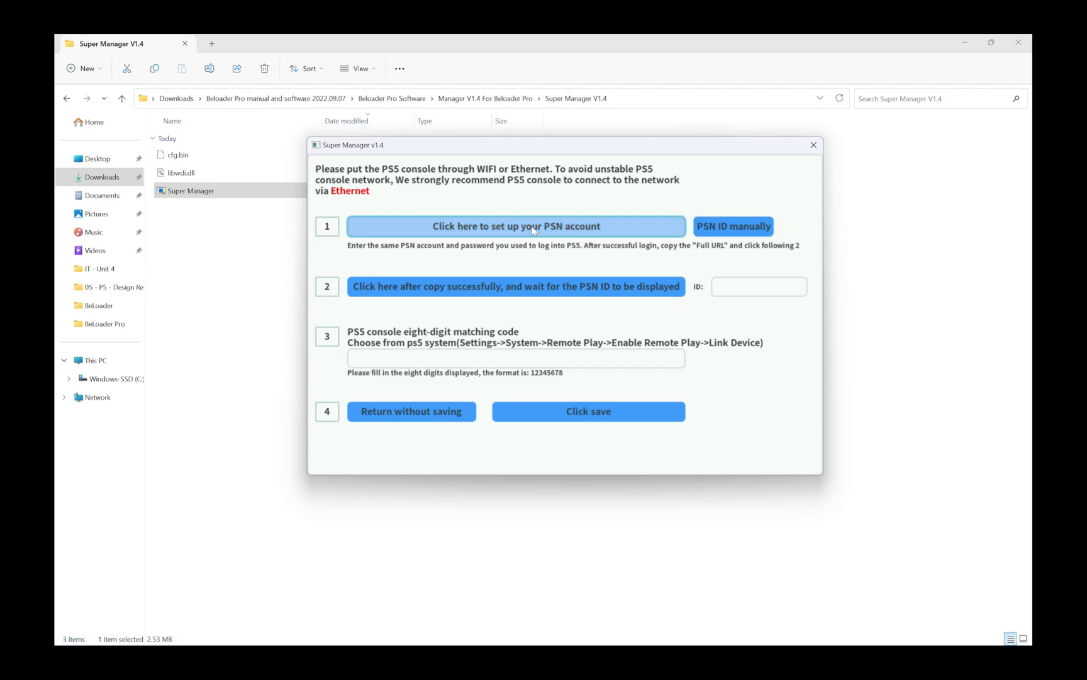
{"action": "left_click", "coordinate": [516, 227]}
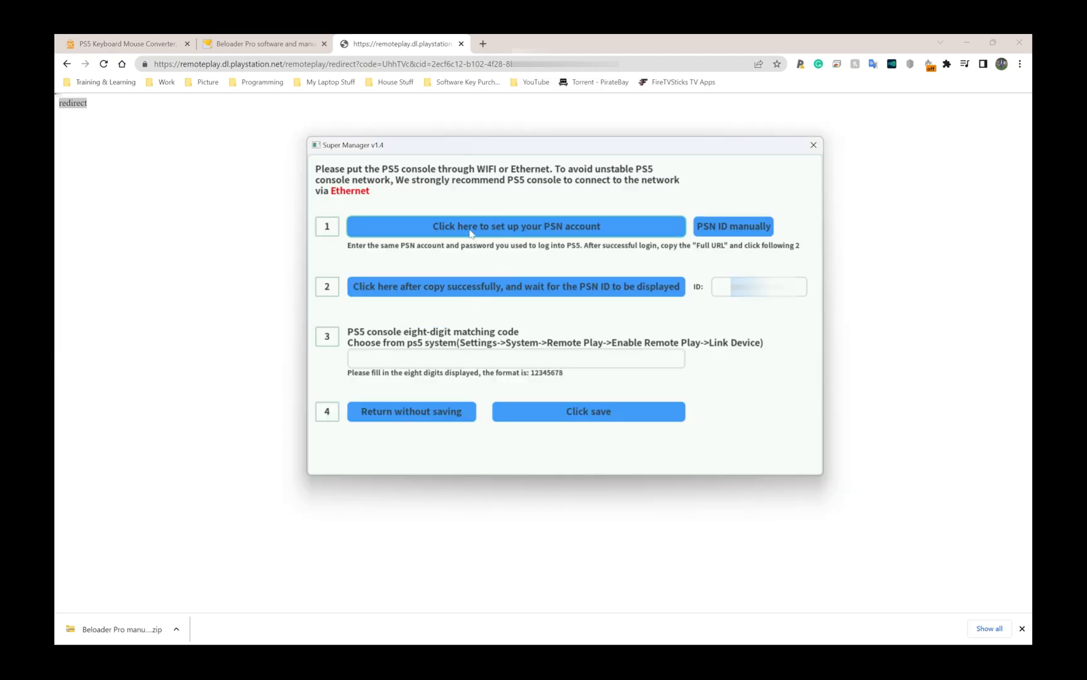
{"action": "mouse_move", "coordinate": [472, 296]}
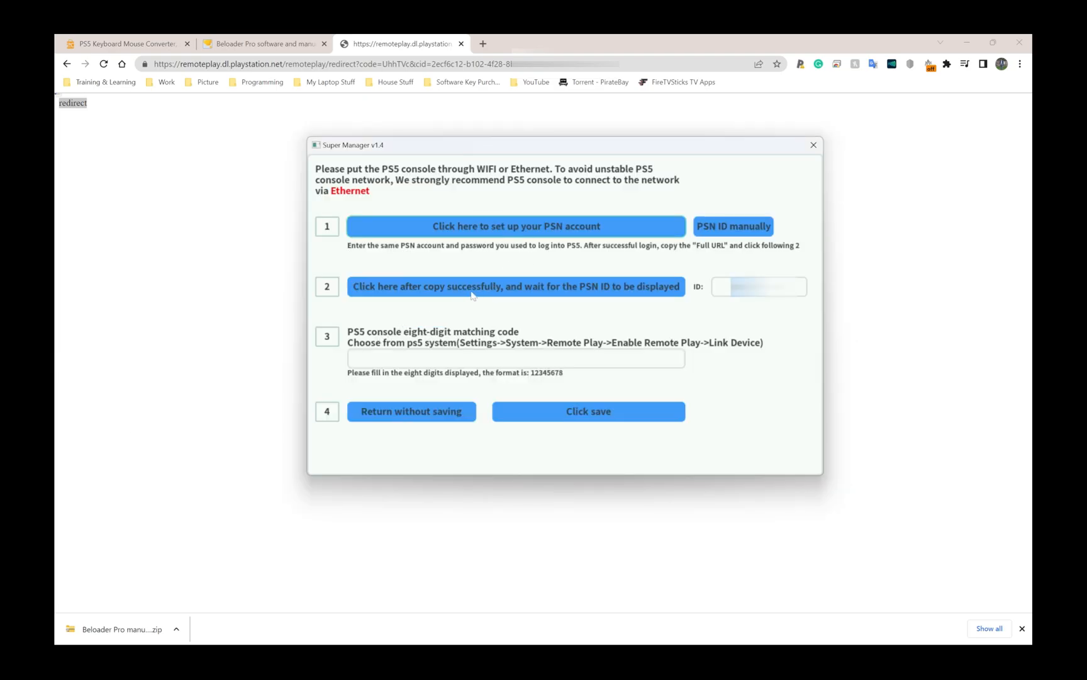
Retrieve the PSN ID from the copied login address so it fills the ID field
{"action": "left_click", "coordinate": [516, 286]}
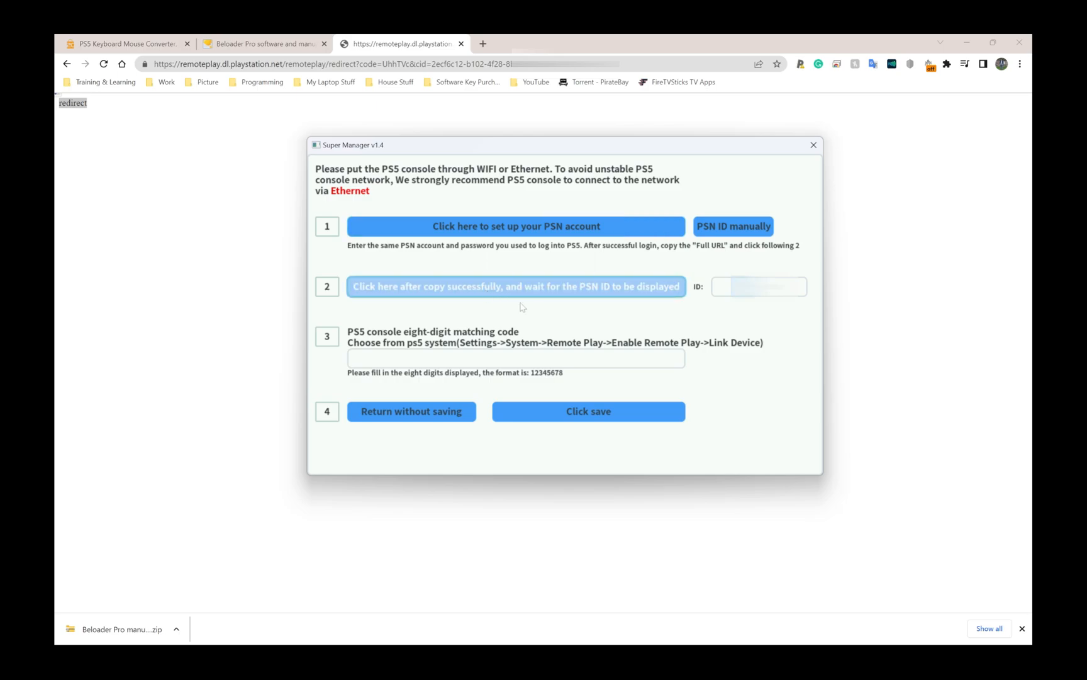
{"action": "left_click", "coordinate": [516, 285]}
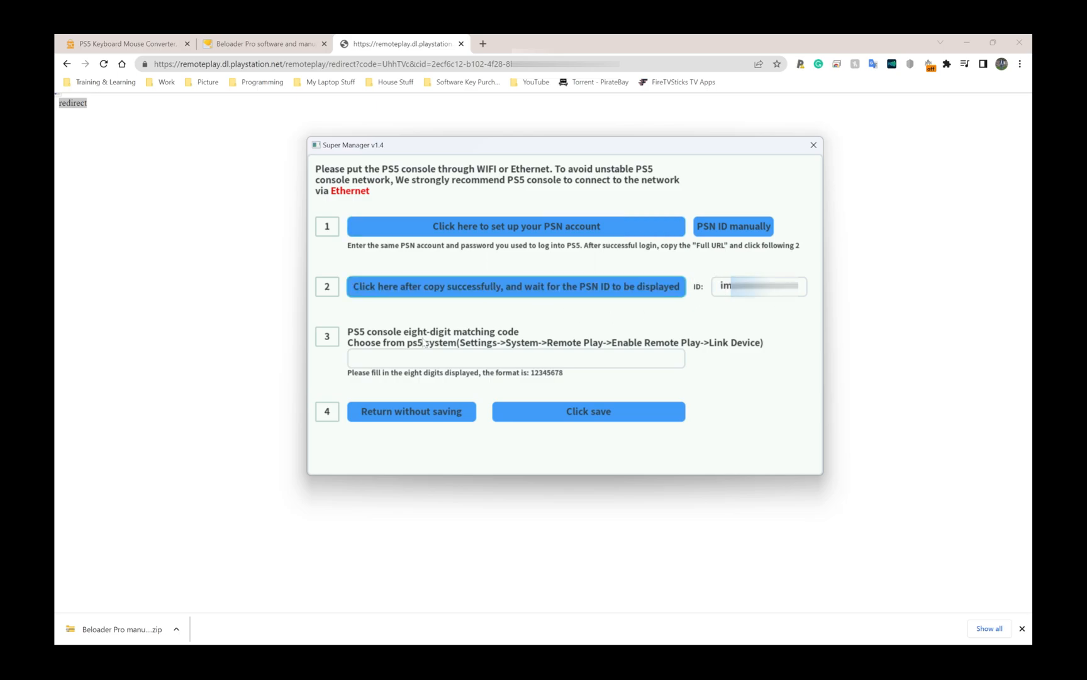
{"action": "mouse_move", "coordinate": [426, 342]}
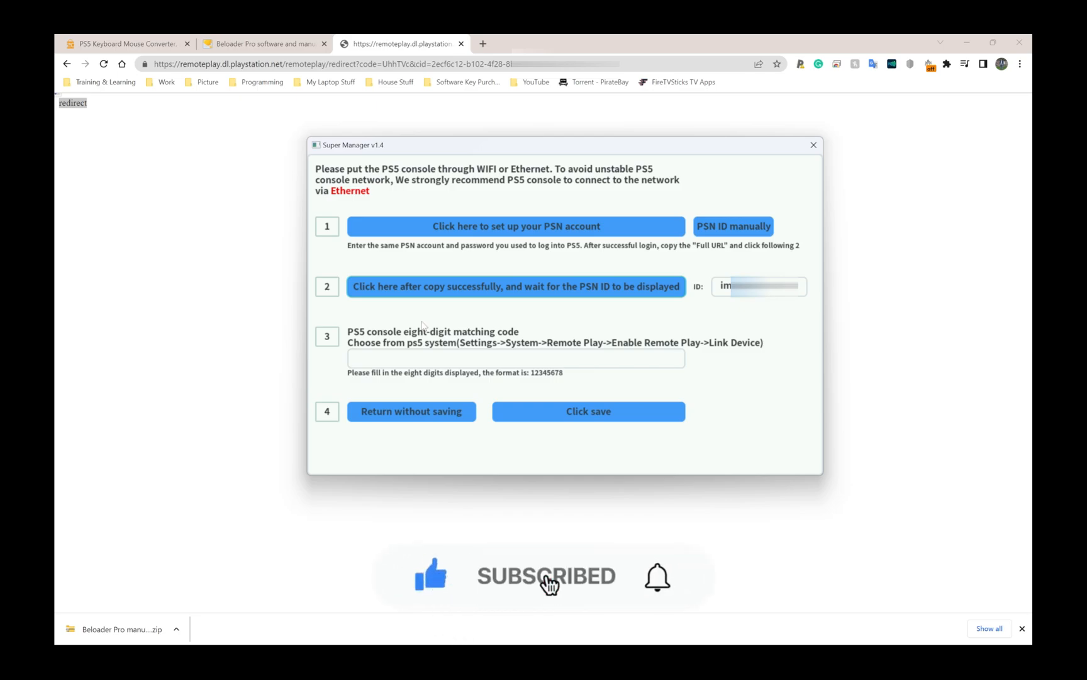
{"action": "mouse_move", "coordinate": [659, 589]}
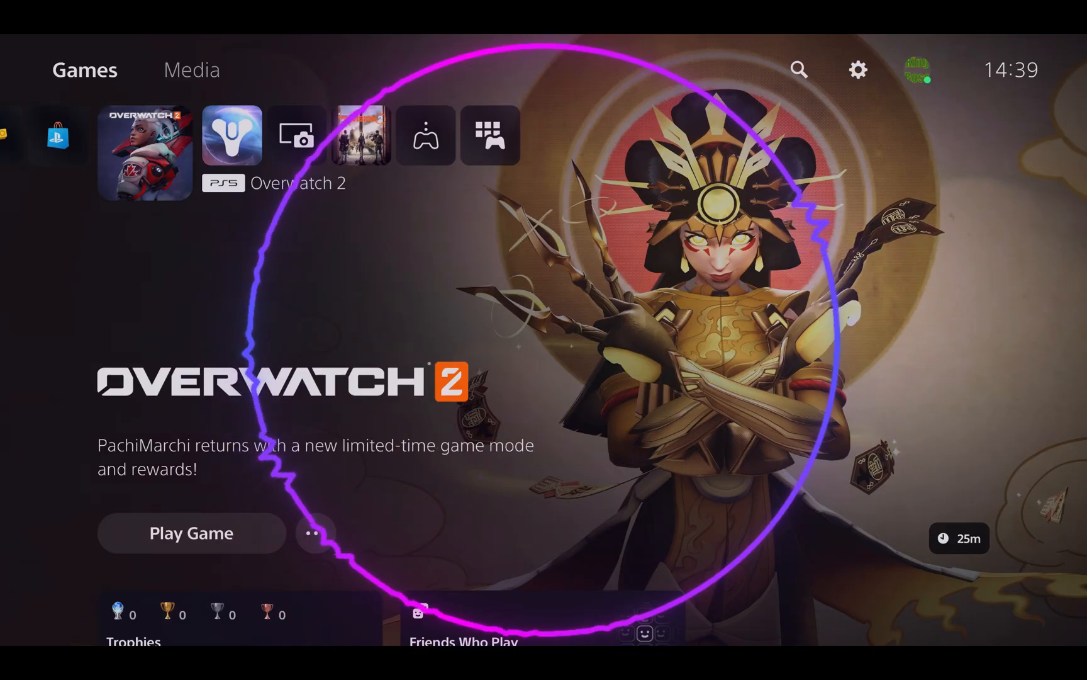
{"action": "left_click", "coordinate": [858, 71]}
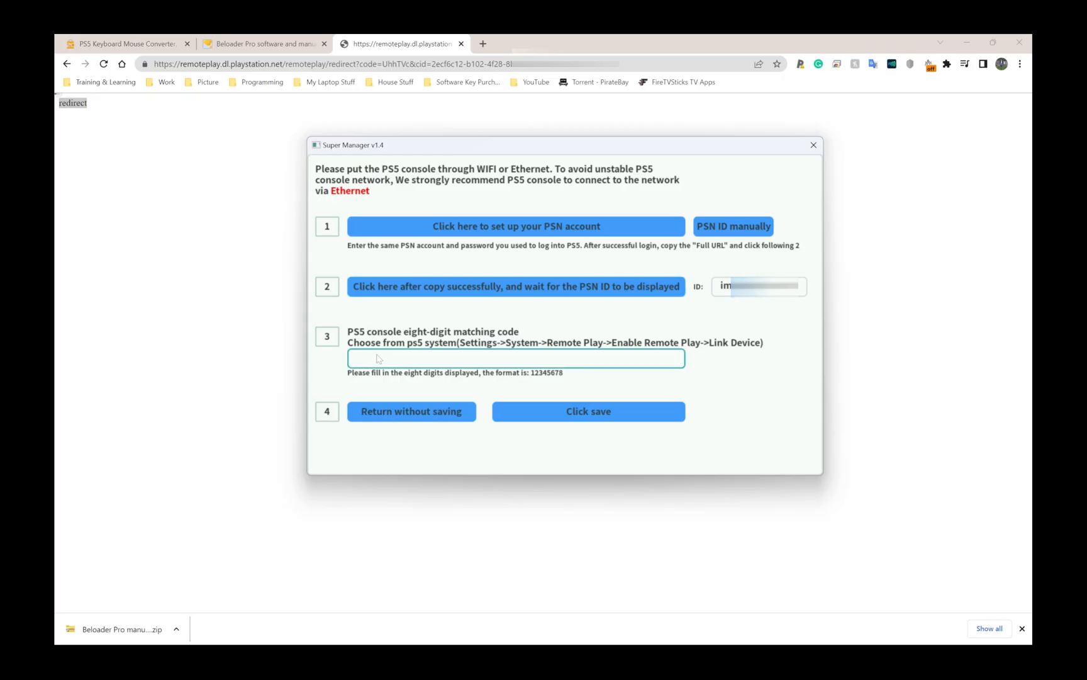
Enter the PS5 eight-digit link code, save the configuration, and confirm the saved message
{"action": "left_click", "coordinate": [516, 359]}
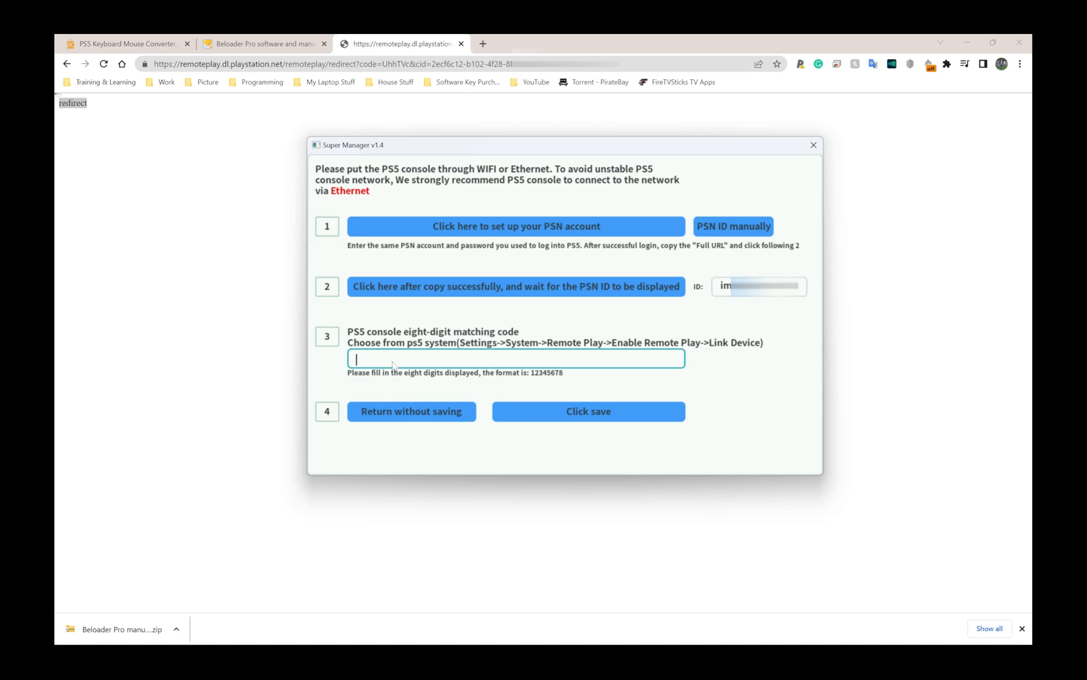
{"action": "type", "text": "9"}
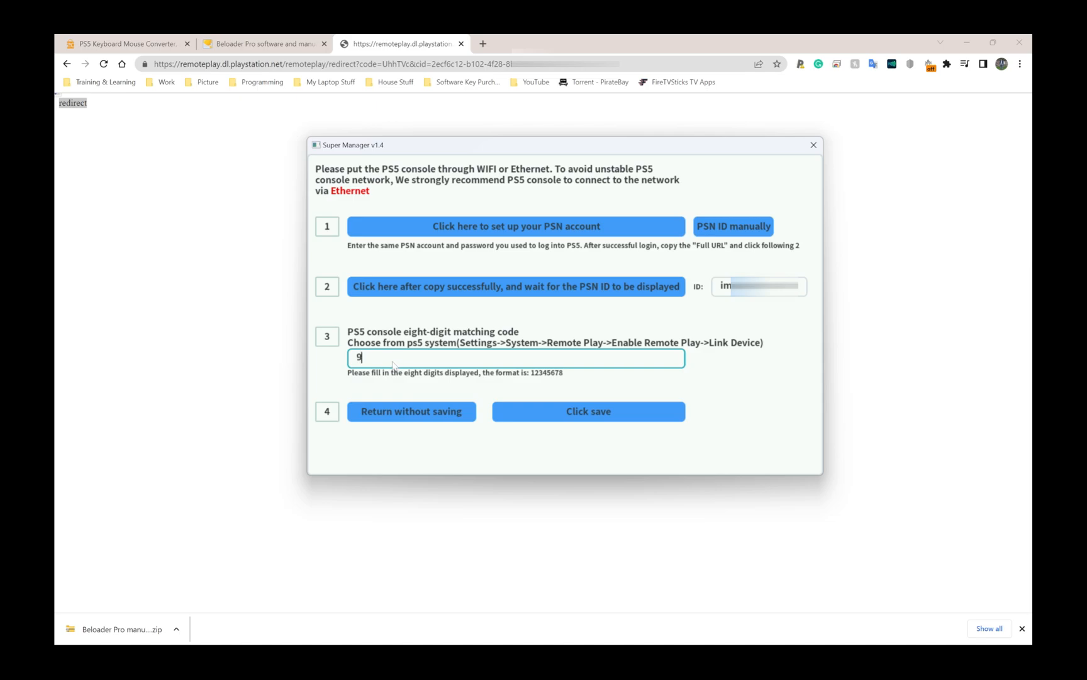
{"action": "type", "text": "50"}
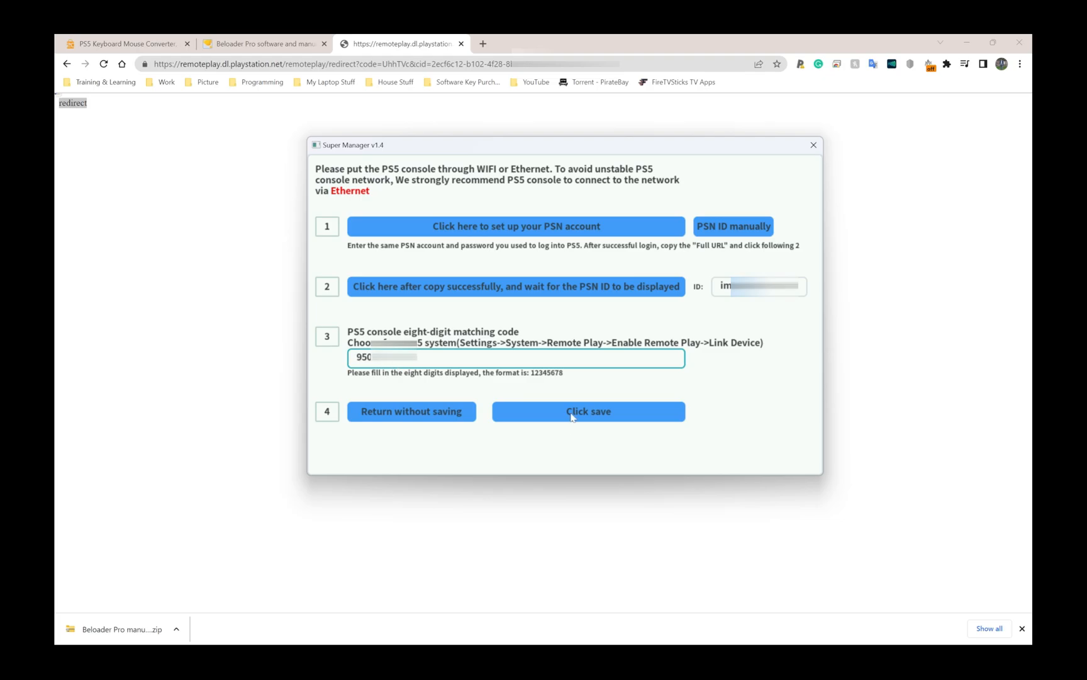
{"action": "left_click", "coordinate": [588, 410]}
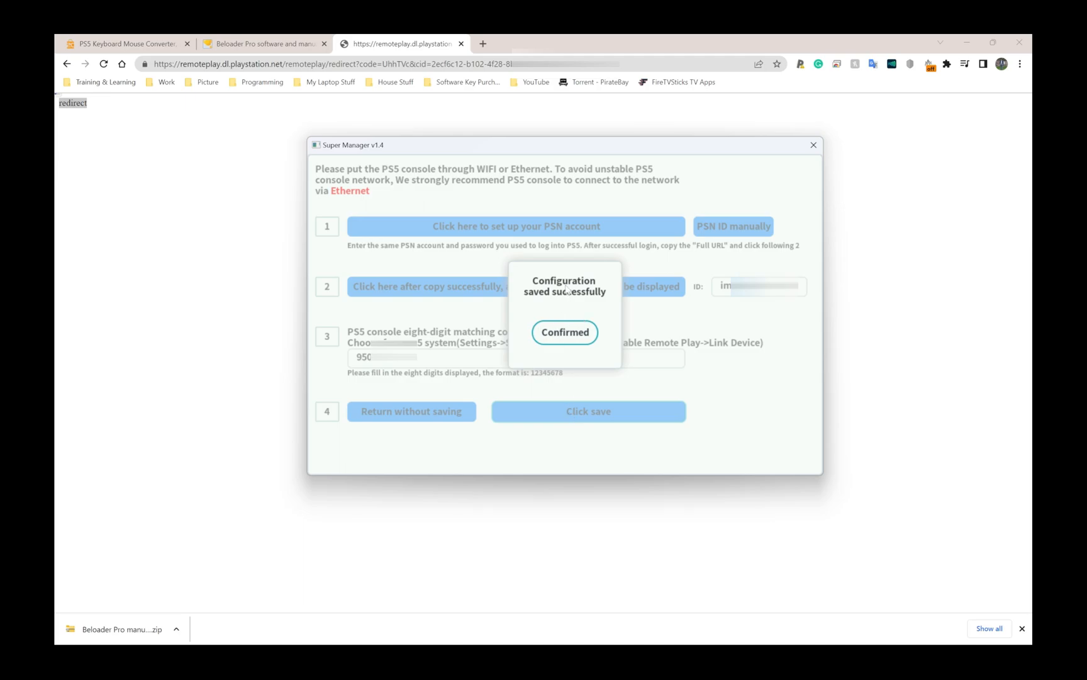
{"action": "mouse_move", "coordinate": [559, 294]}
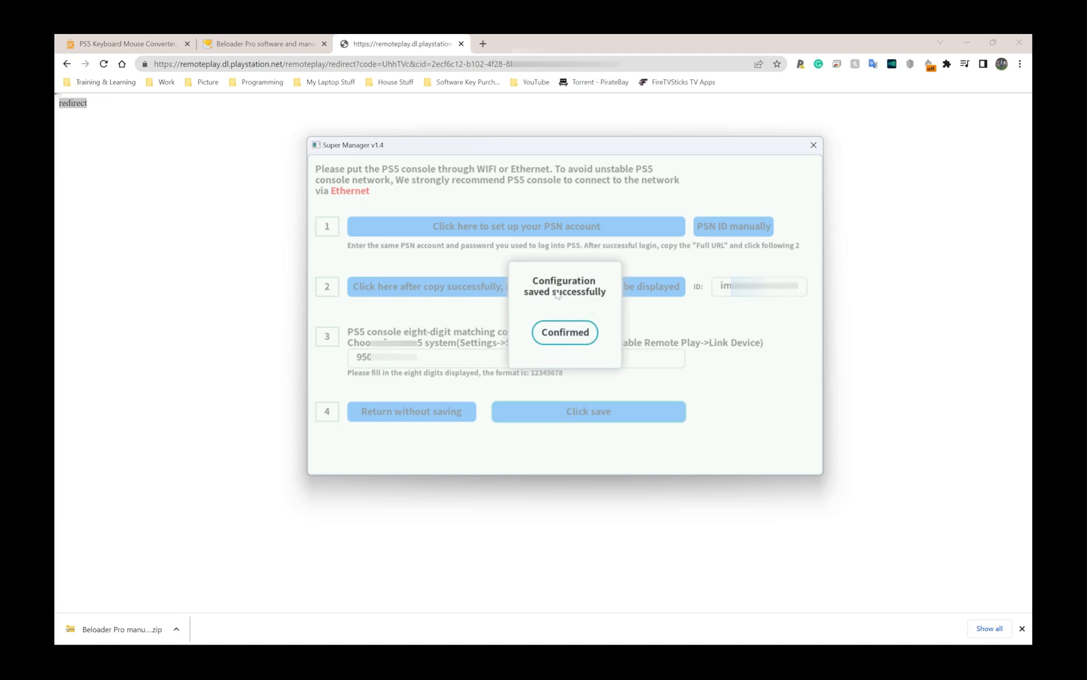
{"action": "left_click", "coordinate": [565, 333]}
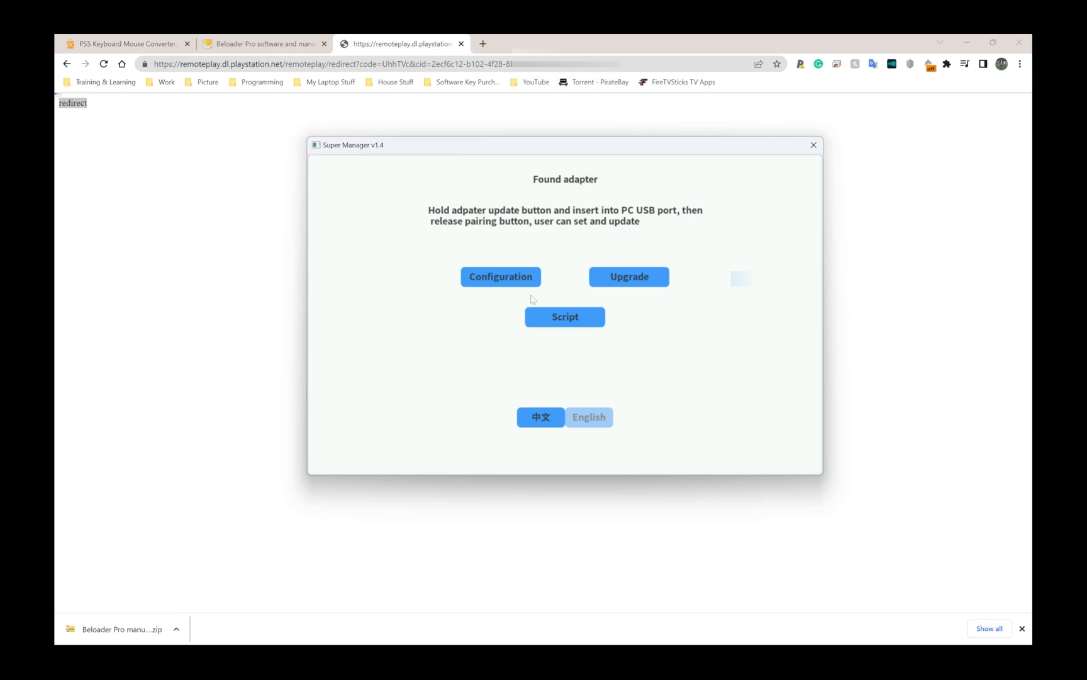
{"action": "mouse_move", "coordinate": [521, 339]}
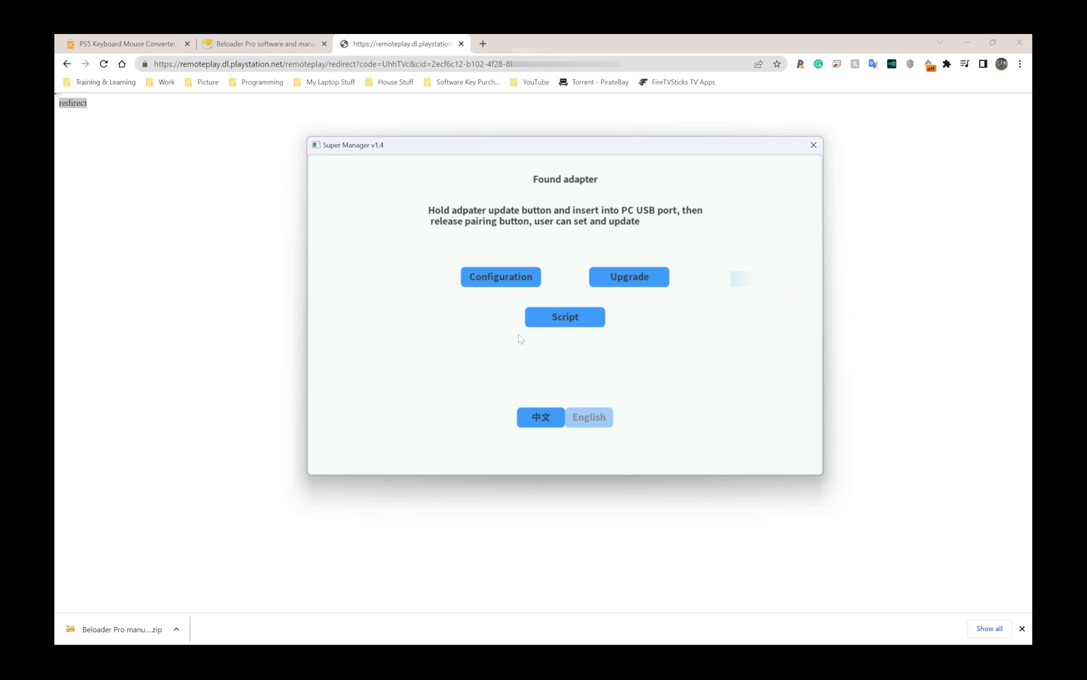